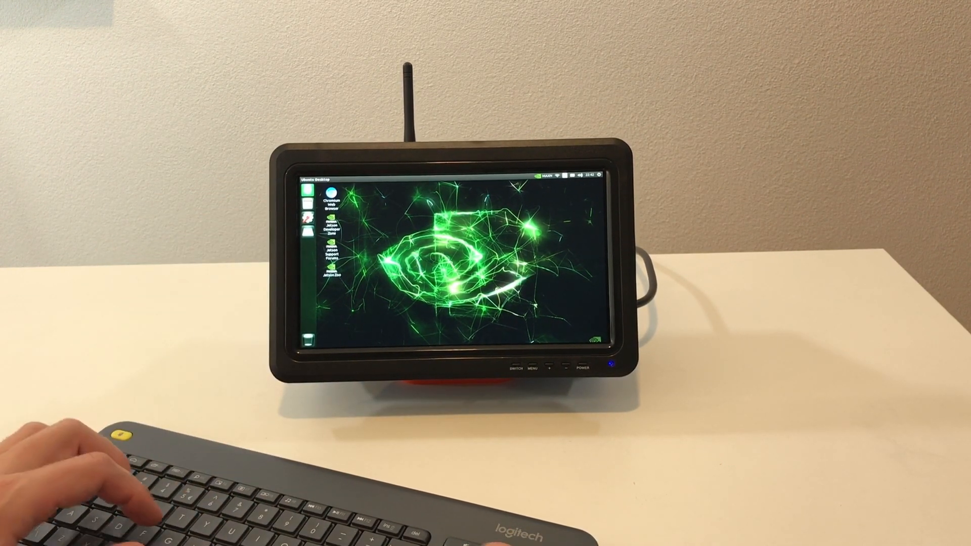
Step: Launch a terminal and refresh package lists with sudo apt update, then begin sudo apt upgrade
type("term")
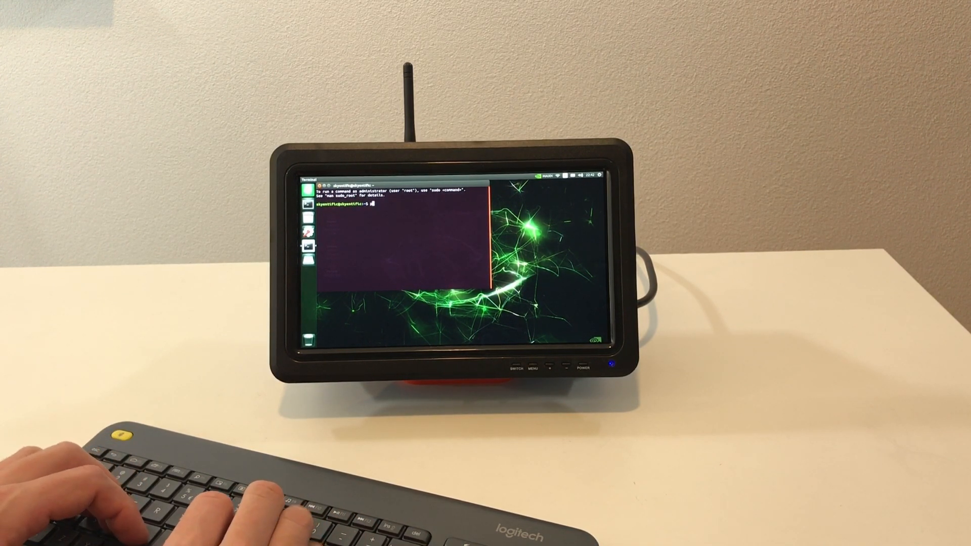
type("python")
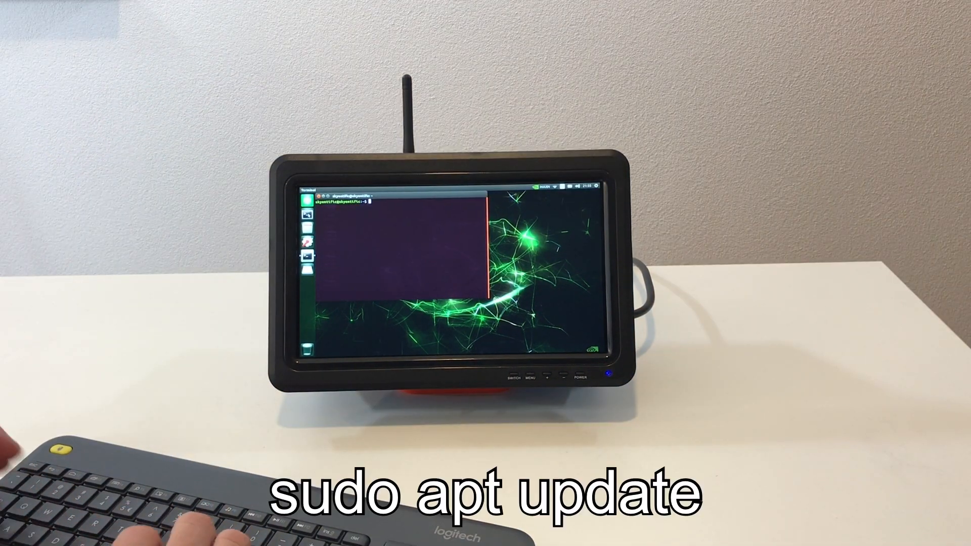
type("sudo apt update")
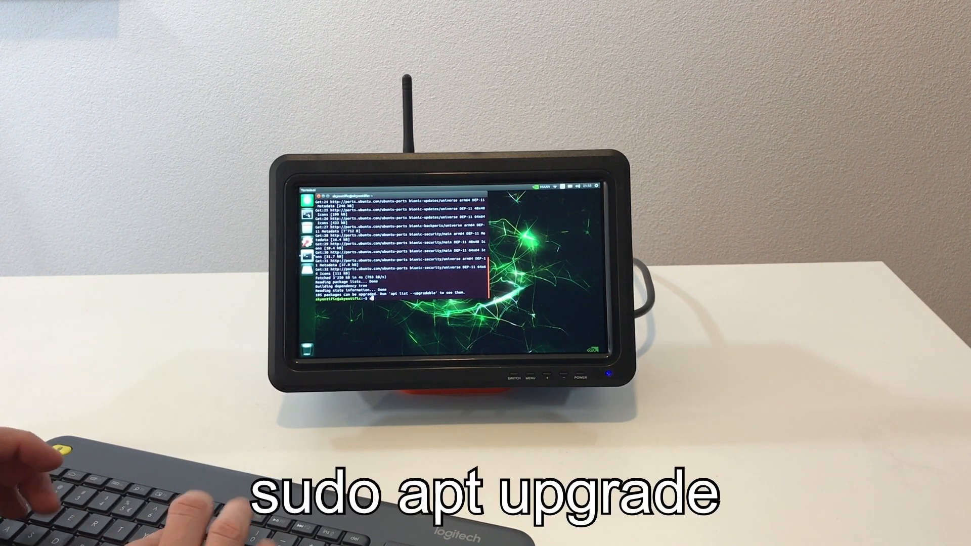
type("sudo apt")
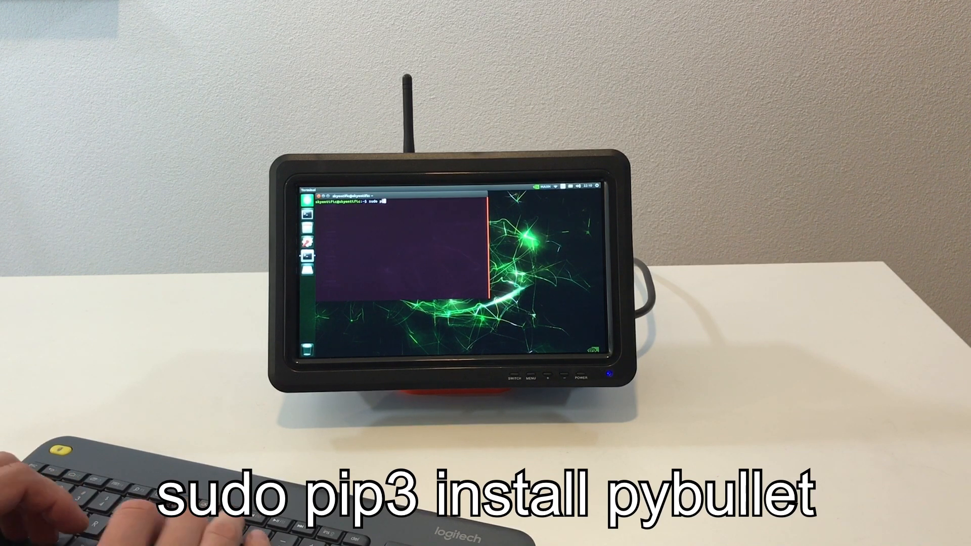
Step: Install pybullet with sudo pip3, then start python3 and import pybullet to verify
type("pip3")
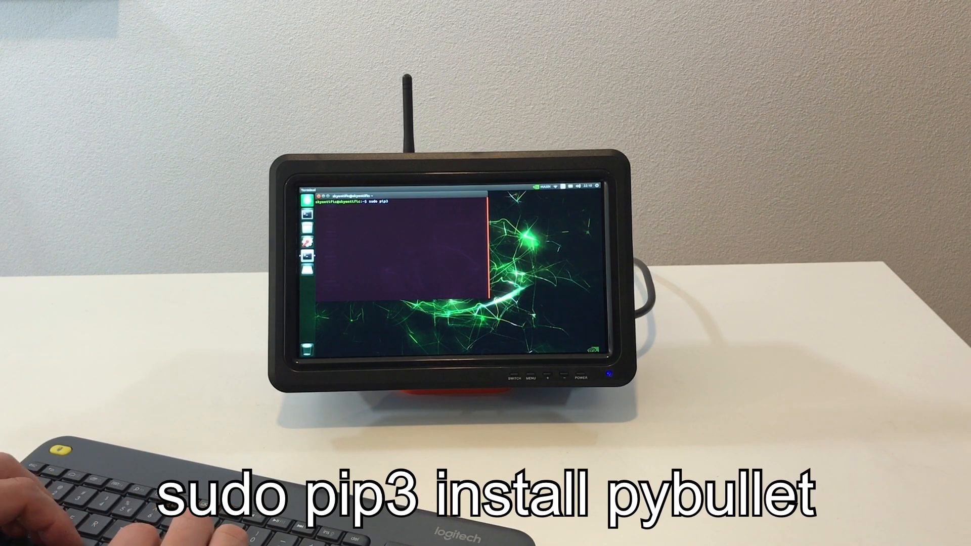
type("install")
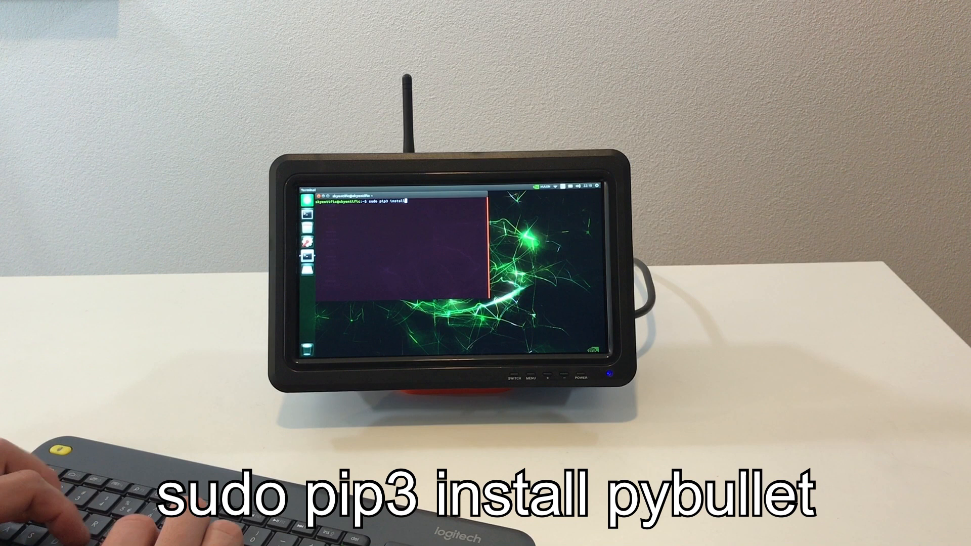
type("pybullet")
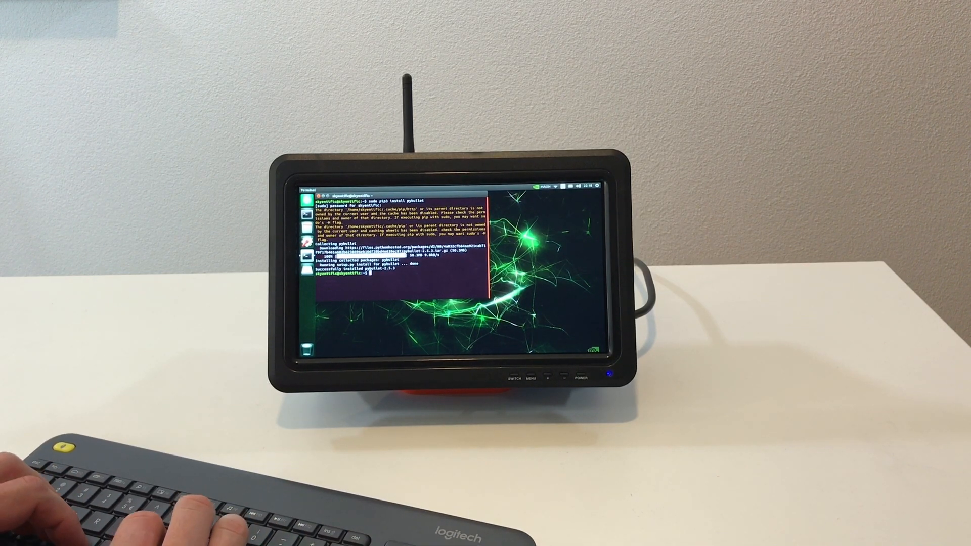
type("python3")
type("import pyb")
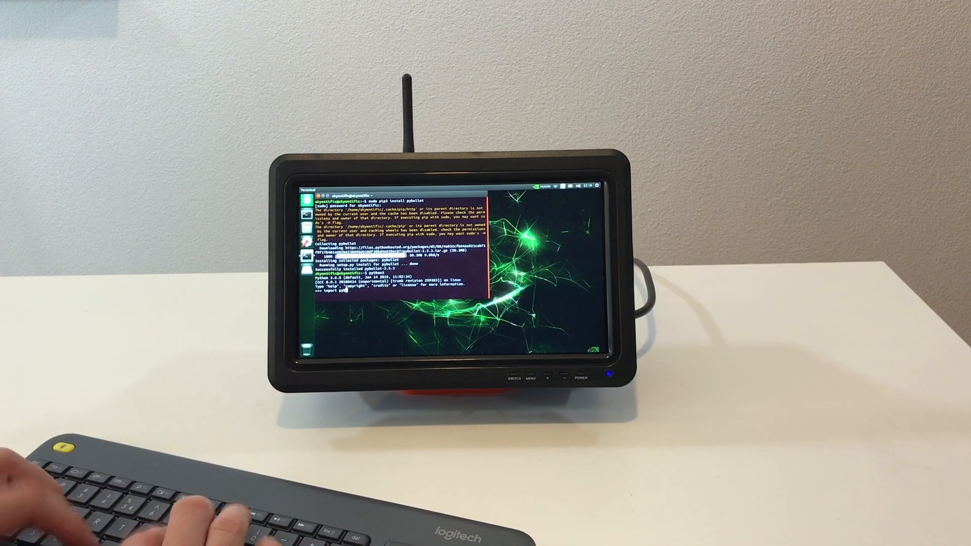
key("Return")
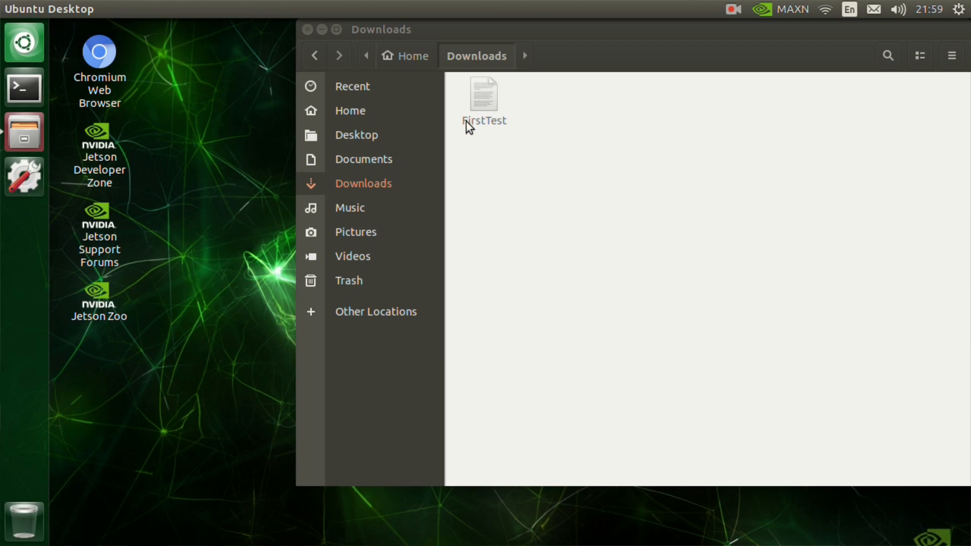
Step: Open the FirstTest notes file from Downloads in gedit
left_click(485, 94)
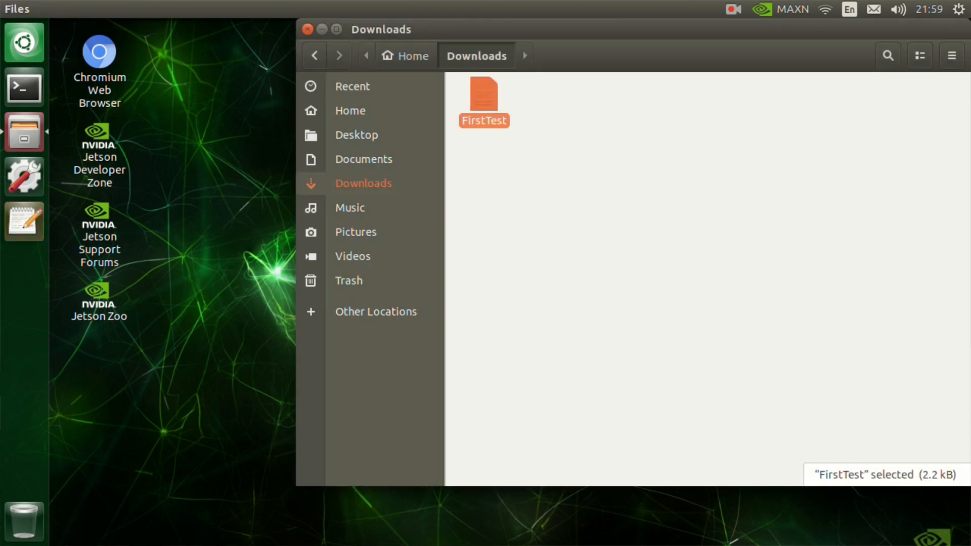
double_click(483, 100)
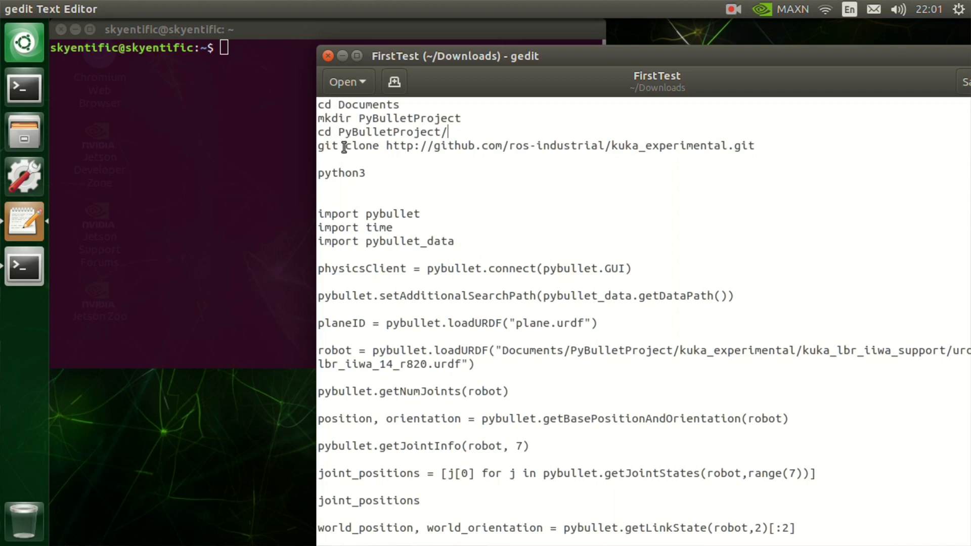
mouse_move(358, 118)
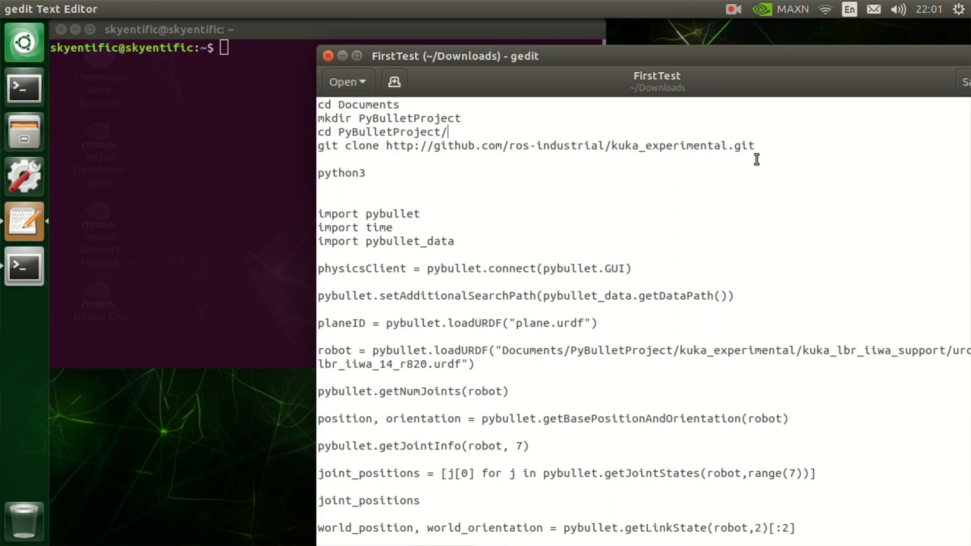
mouse_move(244, 174)
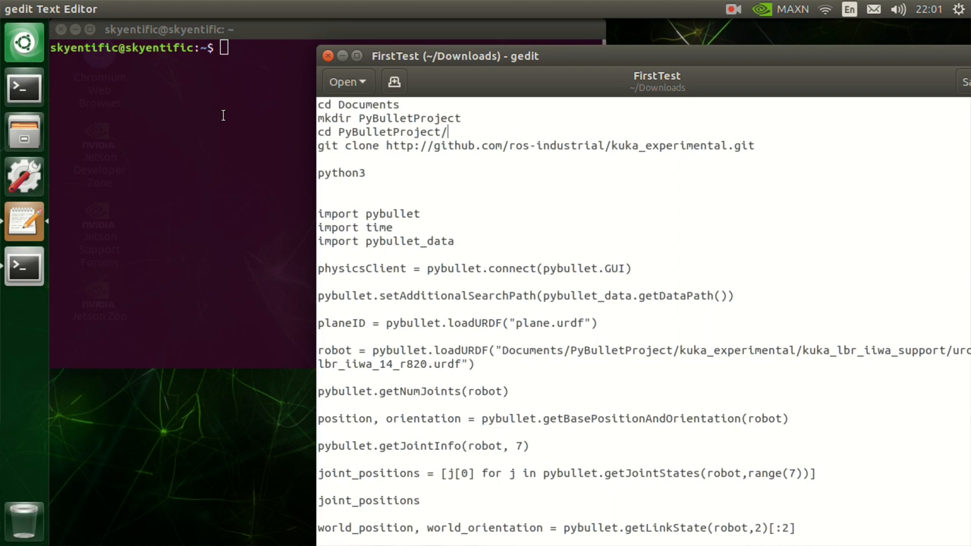
Step: Start python3 with the pybullet imports and select the GUI-connection line in the script
type("python3")
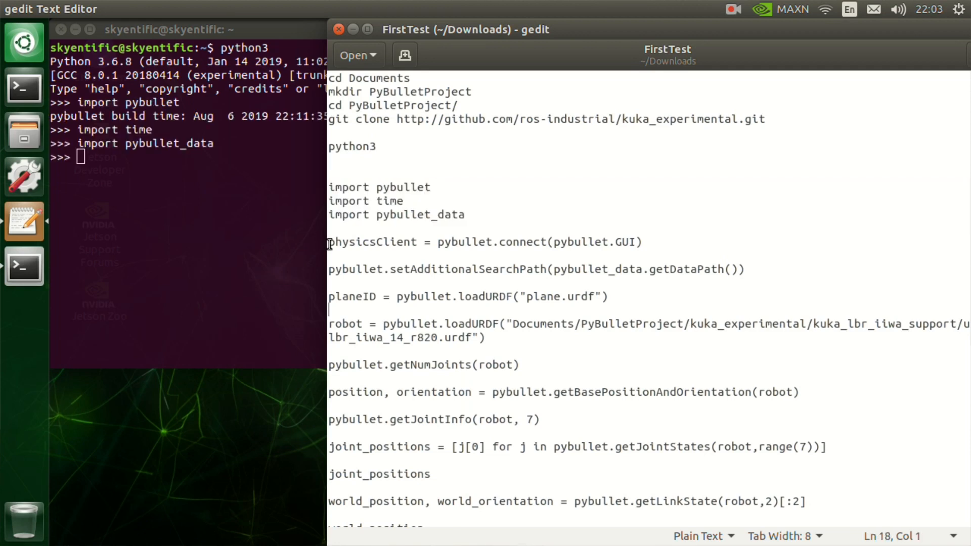
mouse_move(335, 252)
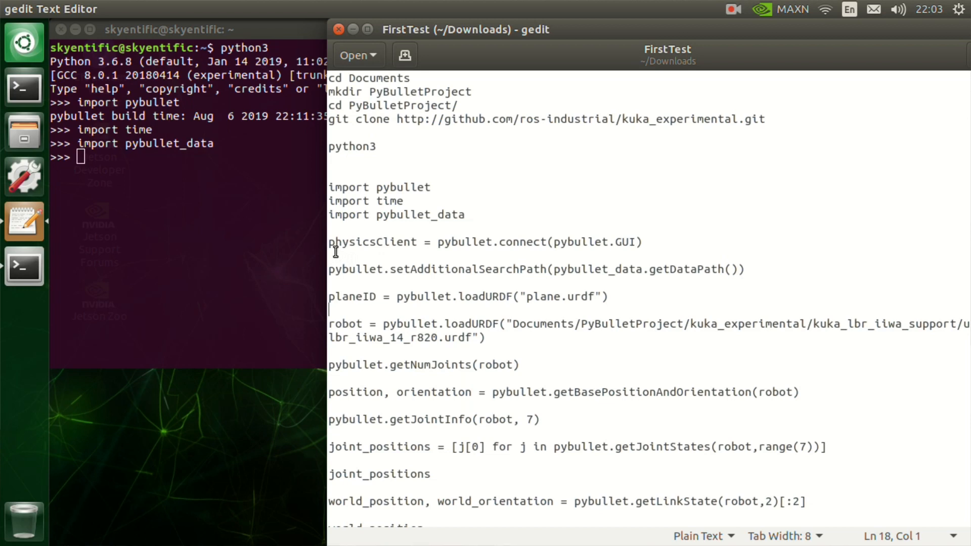
left_click_drag(329, 242, 564, 242)
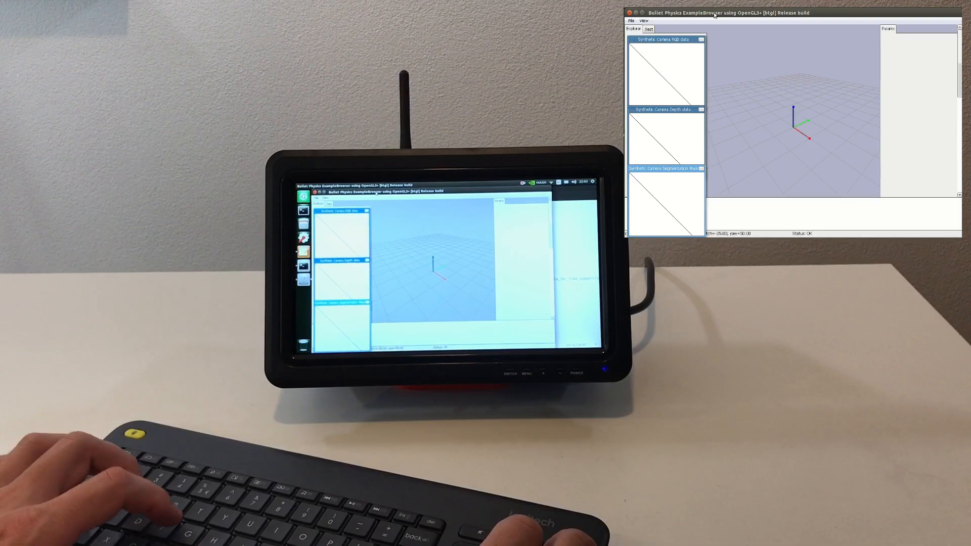
Step: Toggle the debug camera panels off and back on with g in the PyBullet window
key("g")
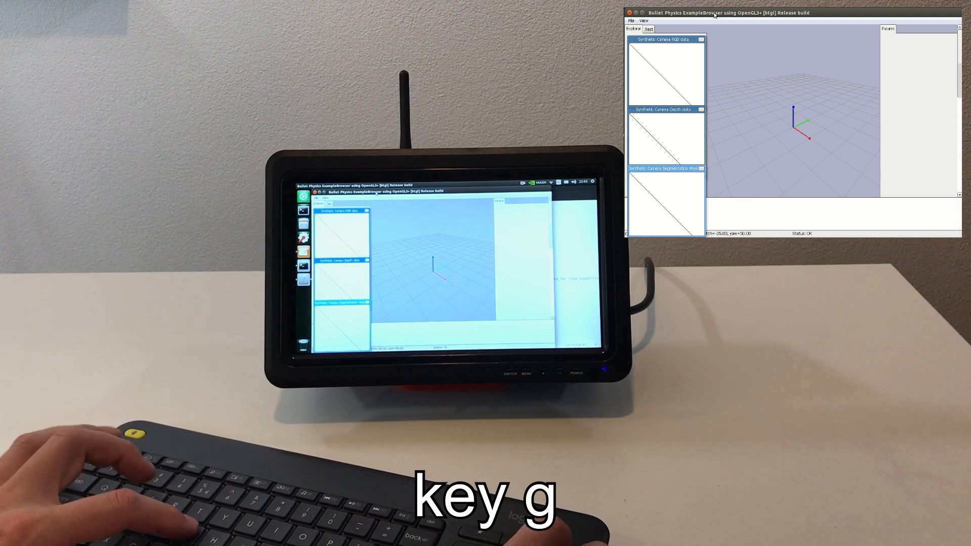
key("g")
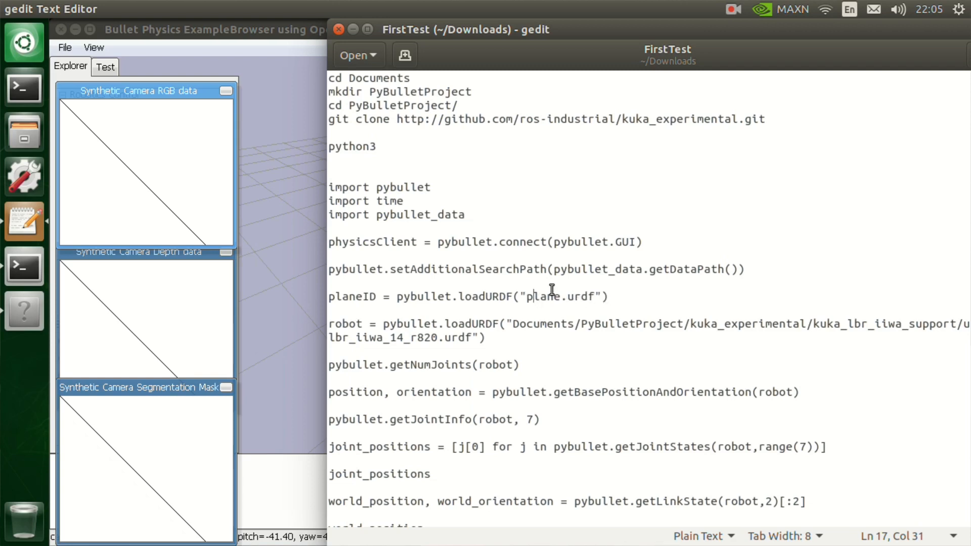
mouse_move(439, 221)
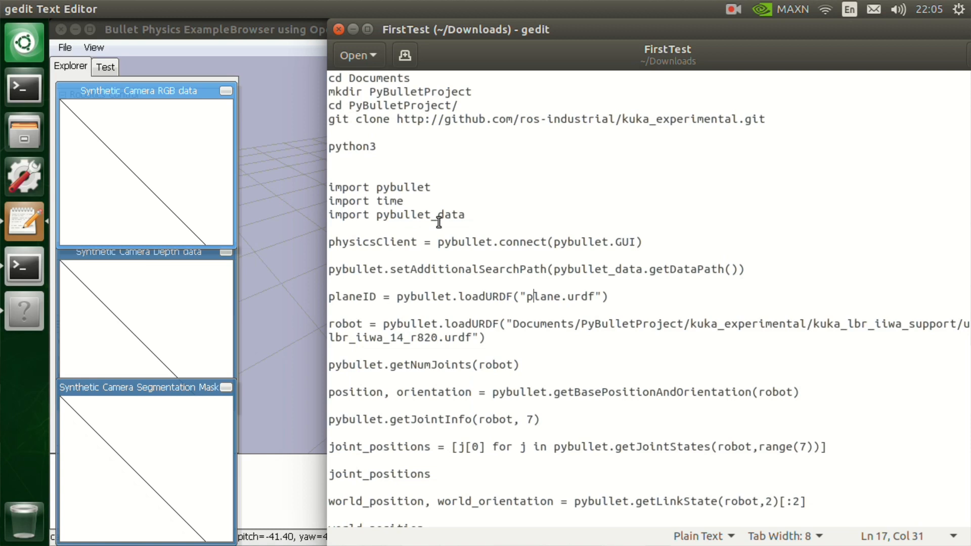
mouse_move(558, 301)
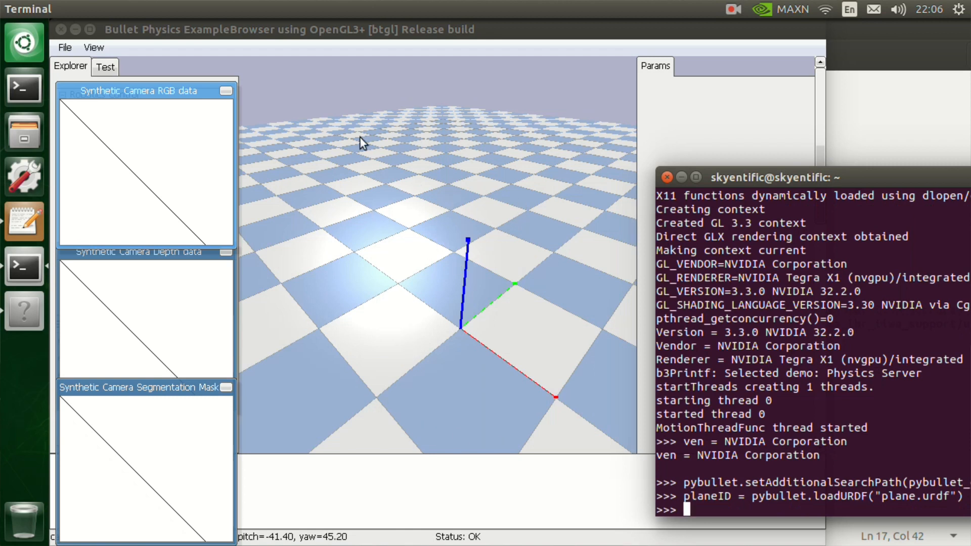
mouse_move(503, 44)
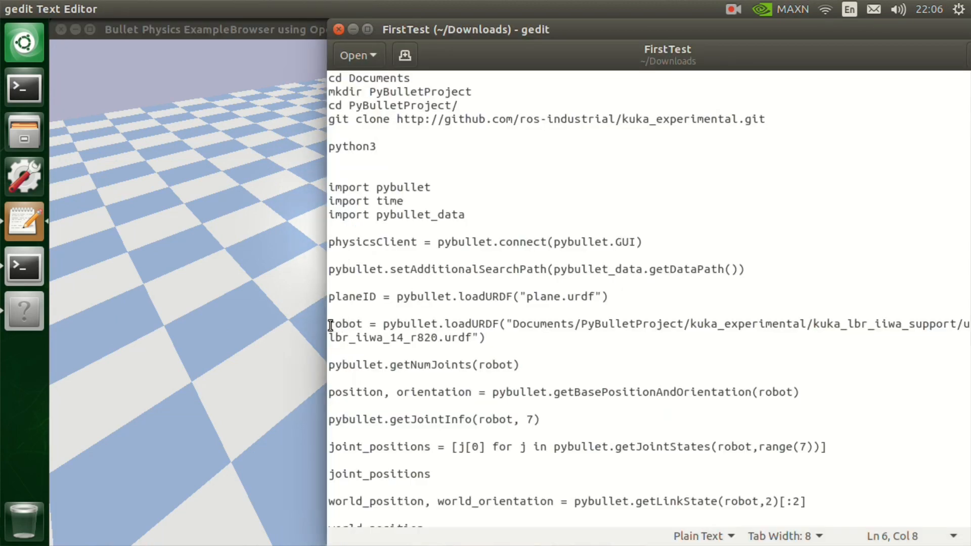
left_click(376, 146)
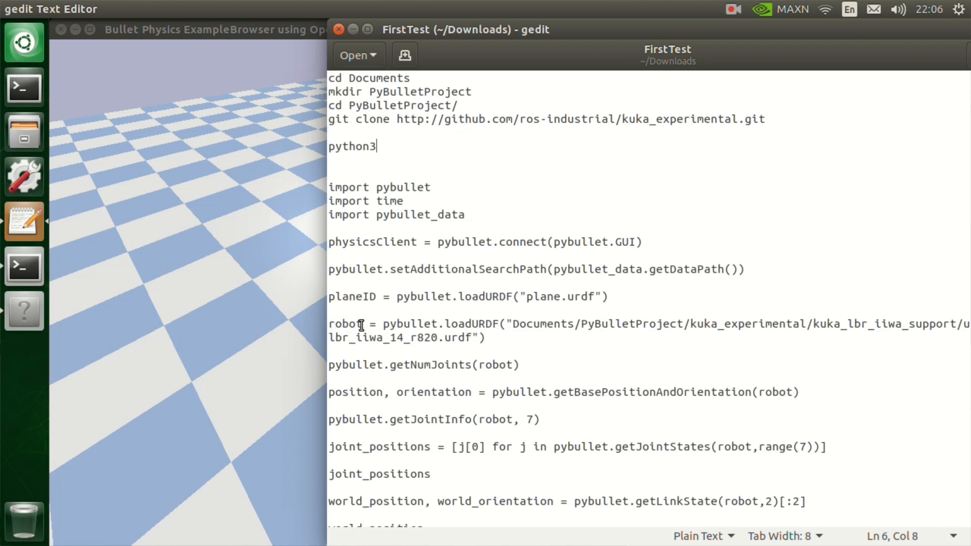
mouse_move(432, 327)
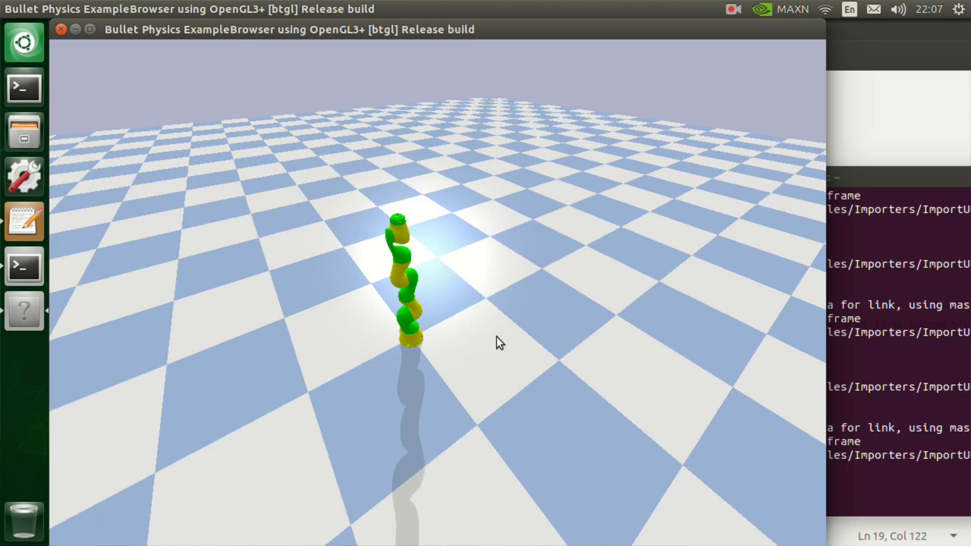
mouse_move(496, 334)
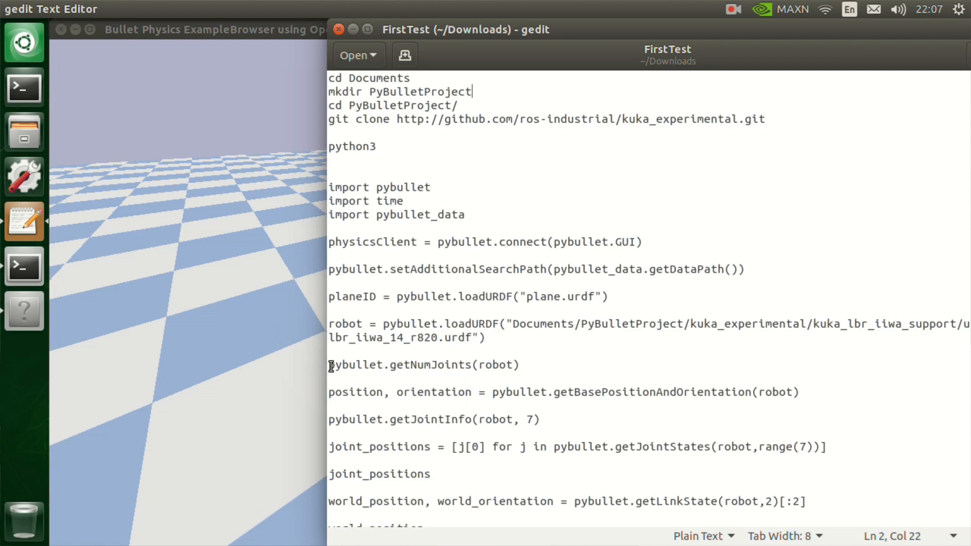
Step: Run getNumJoints on the robot from the script, reporting 9 joints
triple_click(422, 365)
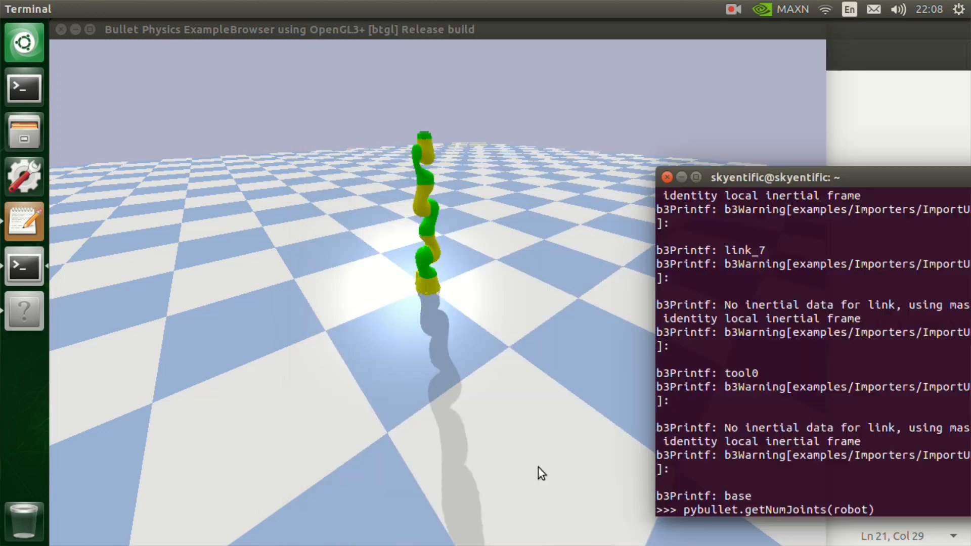
key("Return")
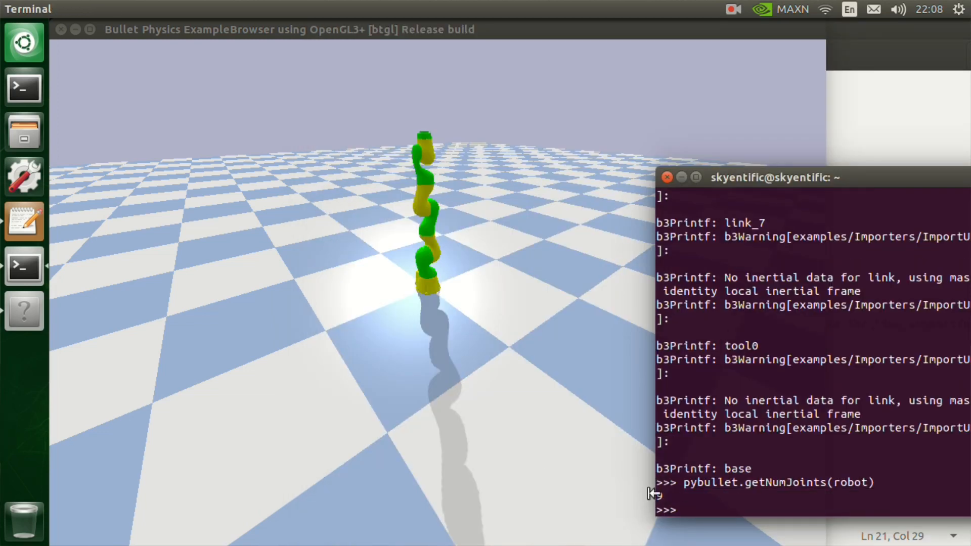
key("Return")
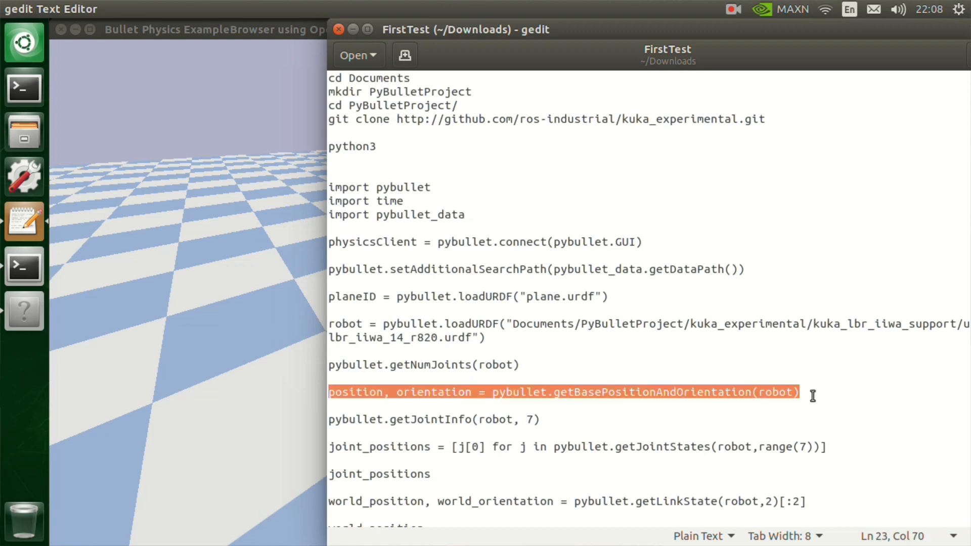
mouse_move(648, 397)
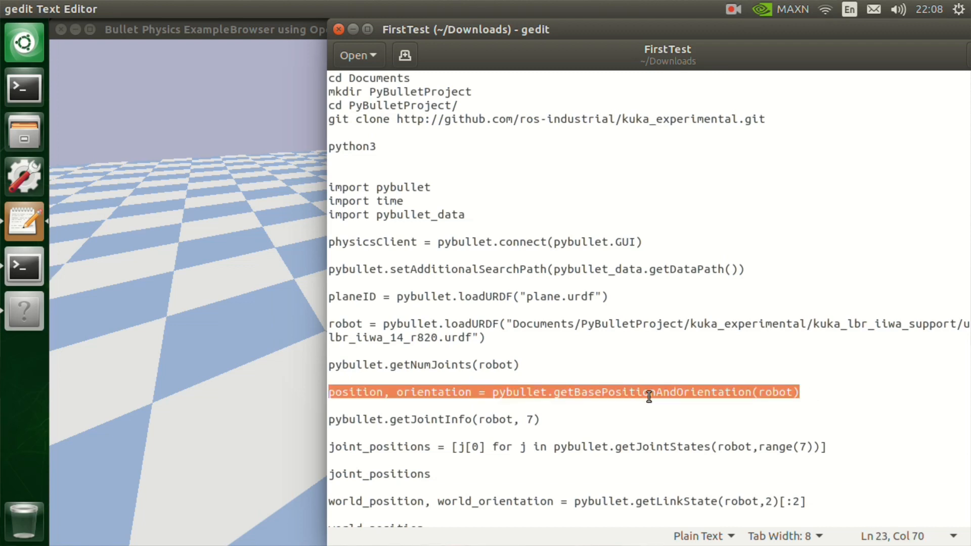
mouse_move(720, 401)
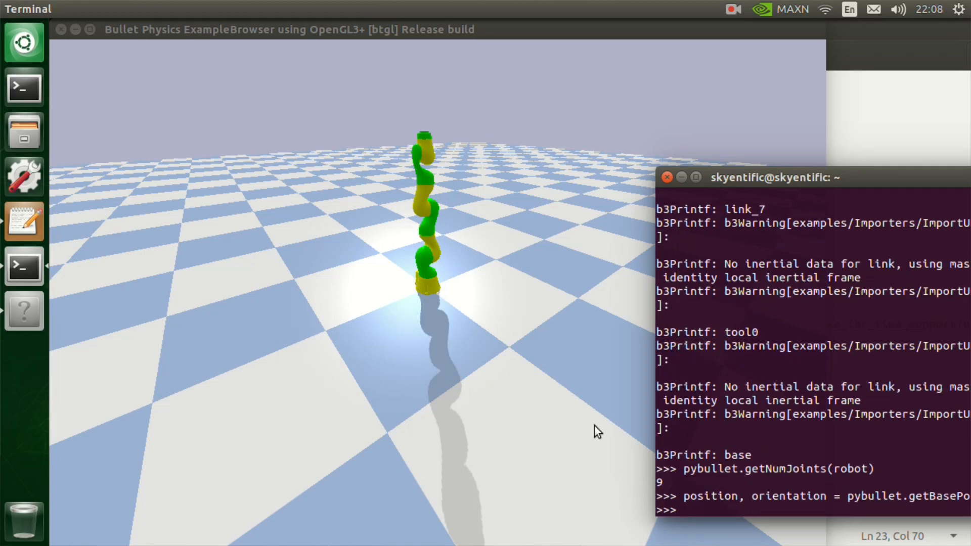
Step: Print the base position (0, 0, 0) and orientation (0, 0, 0, 1)
type("position")
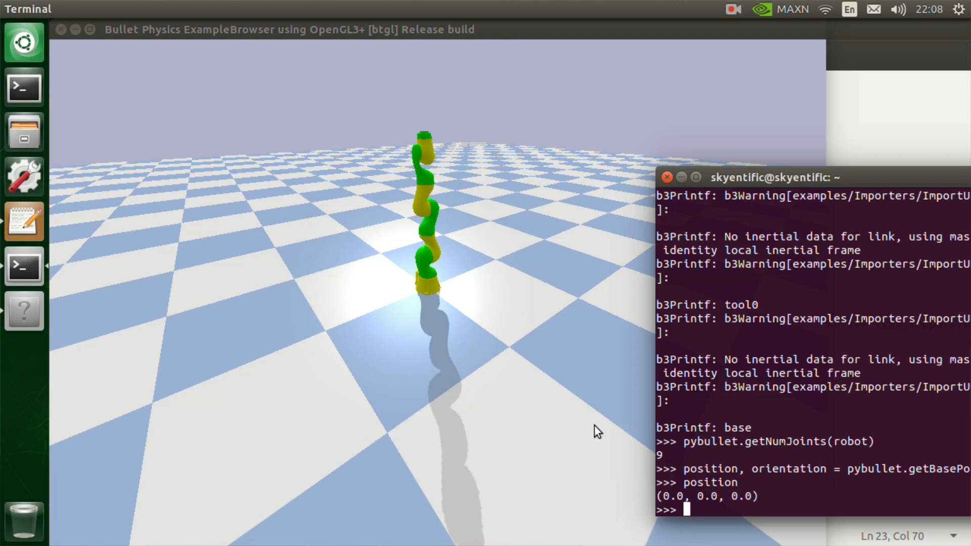
type("ori")
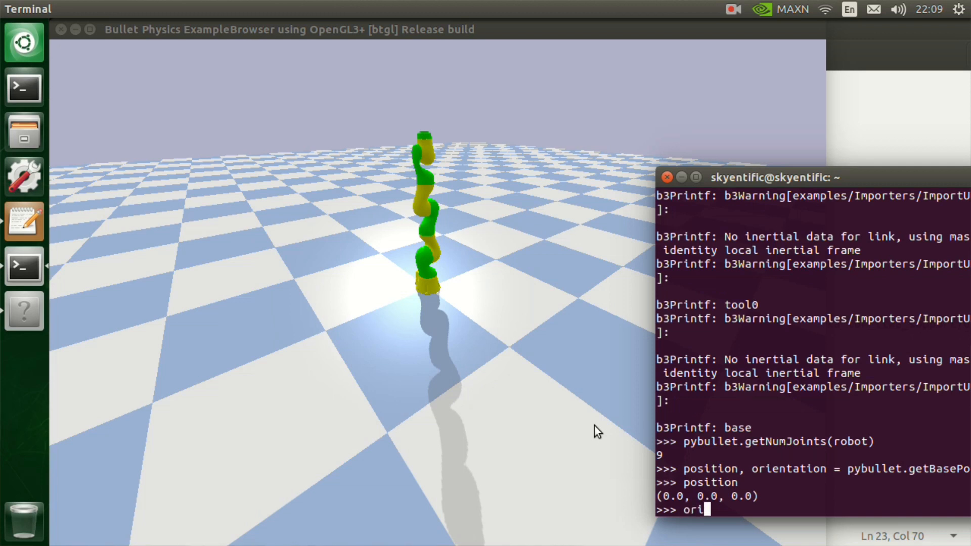
type("entation")
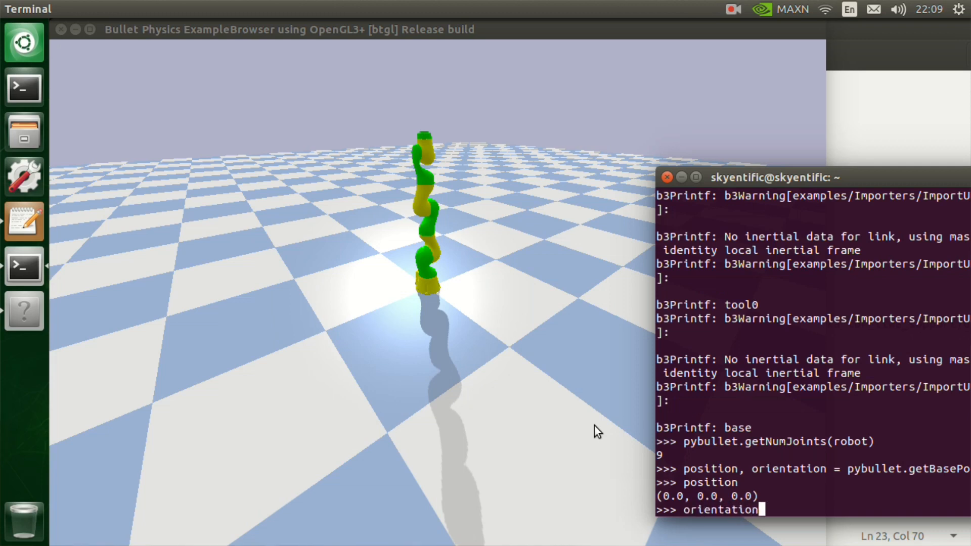
key("Return")
type("pybullet.getJointInfo(robot, 7)")
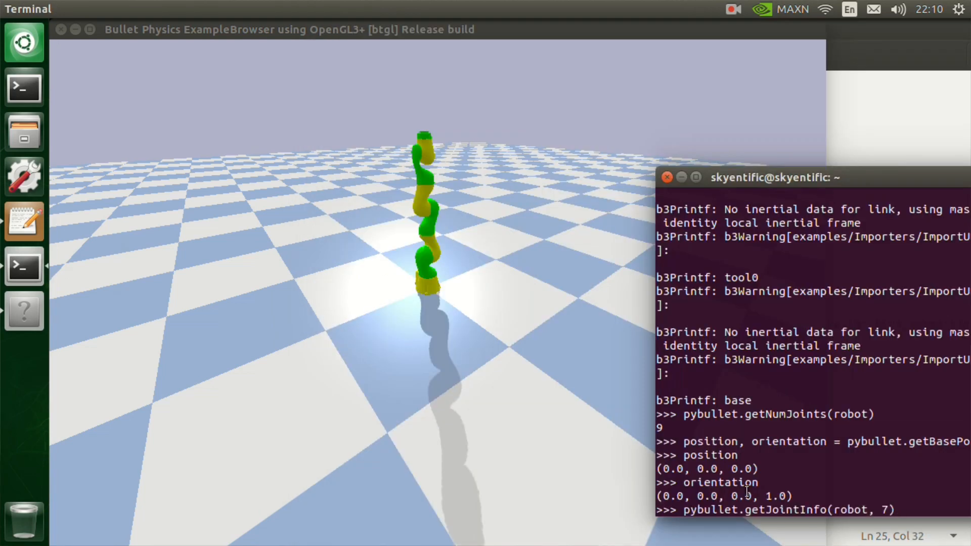
Step: Widen the Python terminal so joint 7 info and joint positions fit, then return to FirstTest
left_click_drag(771, 178, 545, 154)
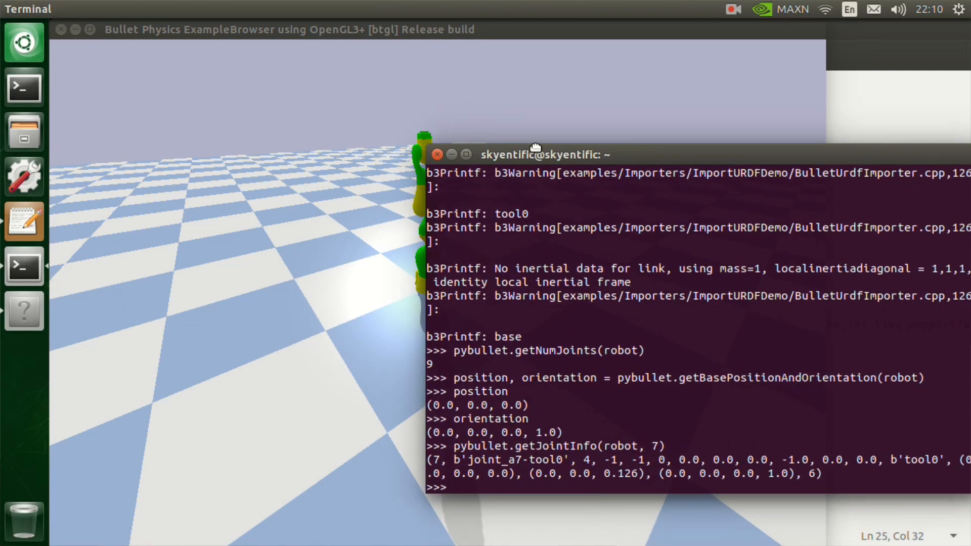
left_click_drag(534, 154, 485, 125)
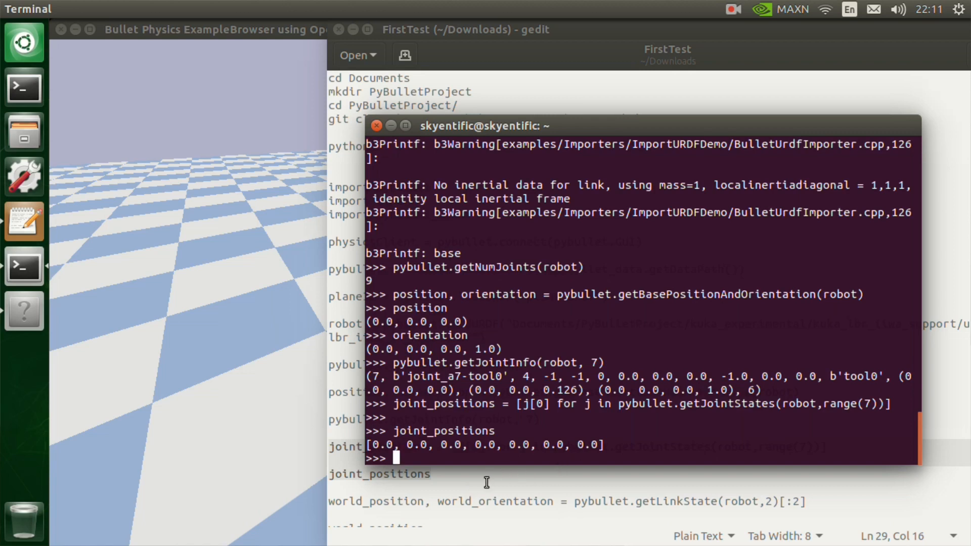
left_click(376, 125)
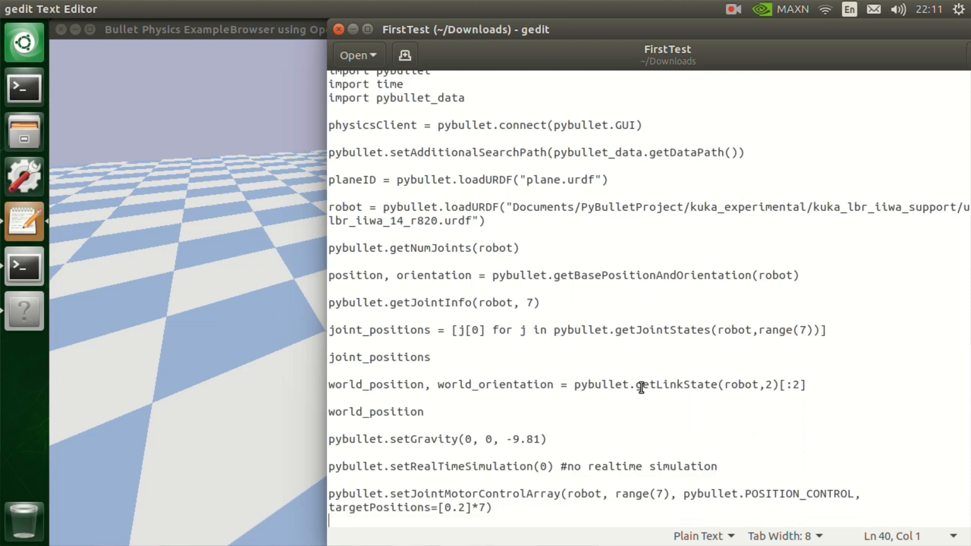
mouse_move(647, 385)
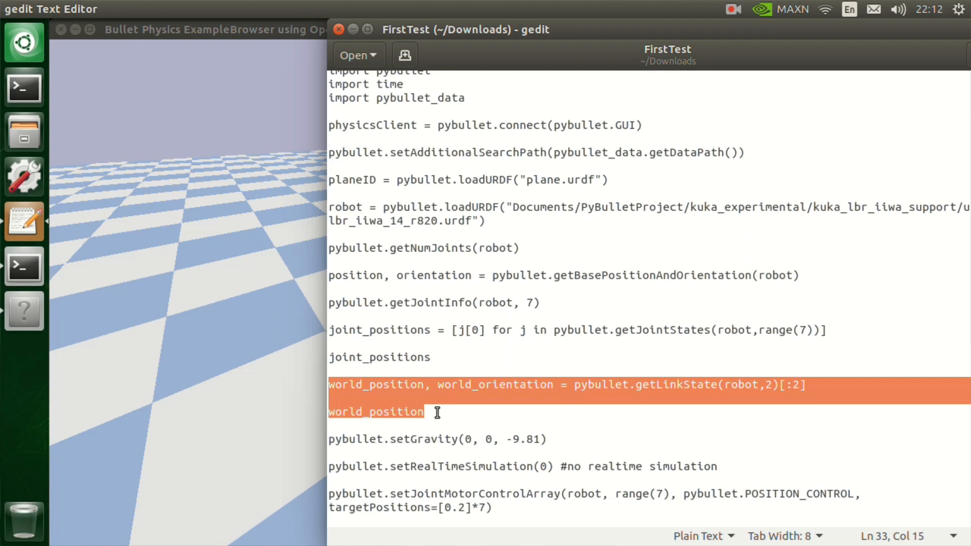
Step: Select the getLinkState and world_position lines in FirstTest
left_click(23, 266)
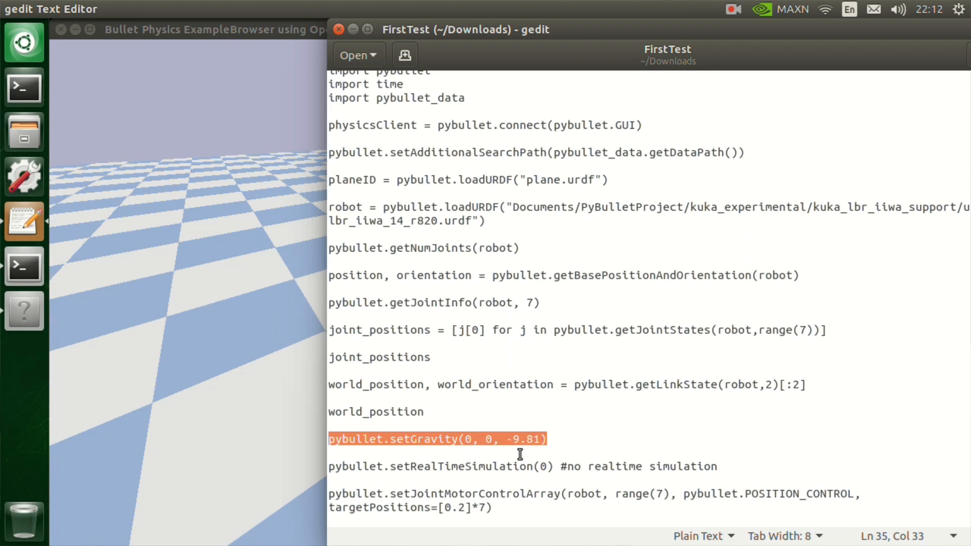
mouse_move(530, 449)
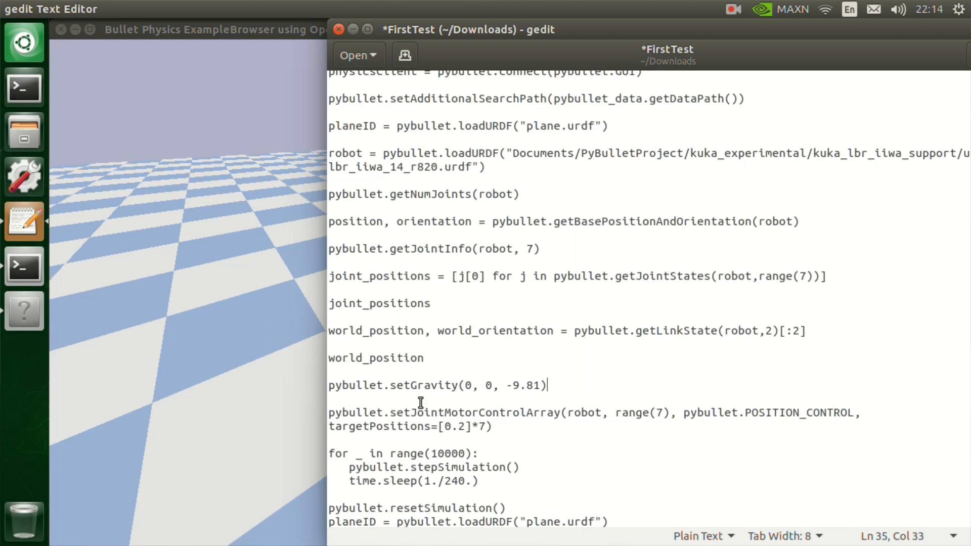
mouse_move(440, 441)
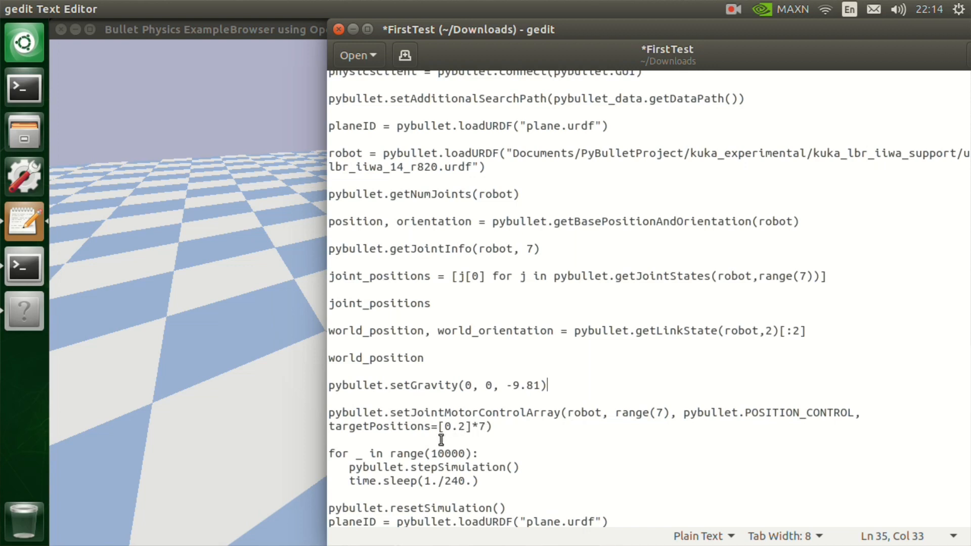
mouse_move(338, 415)
type("pybullet.setRealTimeSimulation(0) #no realtime simulation")
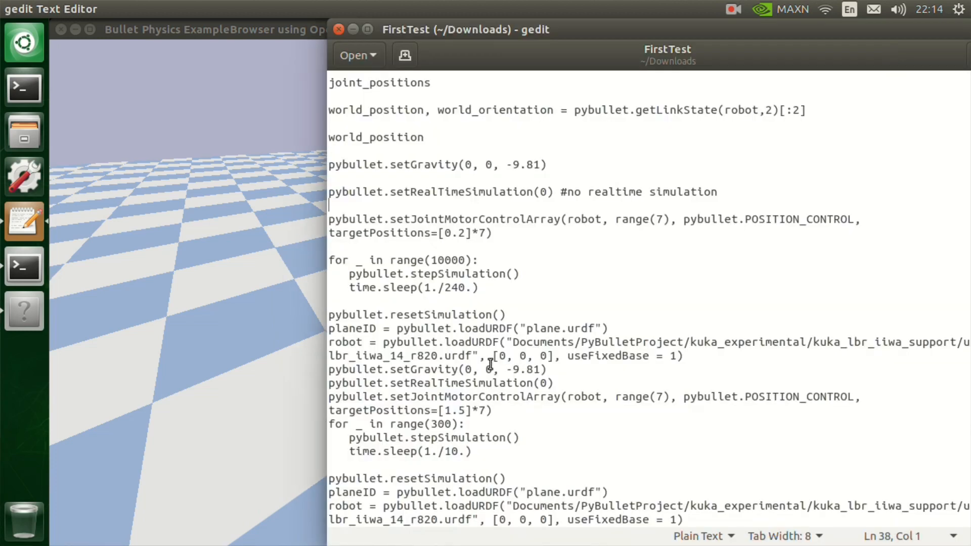
mouse_move(421, 192)
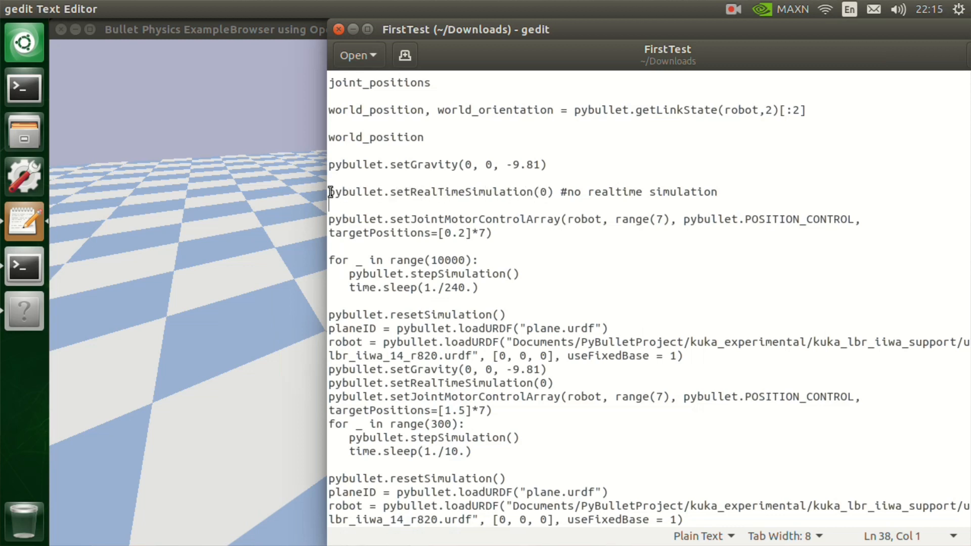
Step: Select the pybullet.setRealTimeSimulation(0) call without its comment
left_click_drag(328, 191, 556, 191)
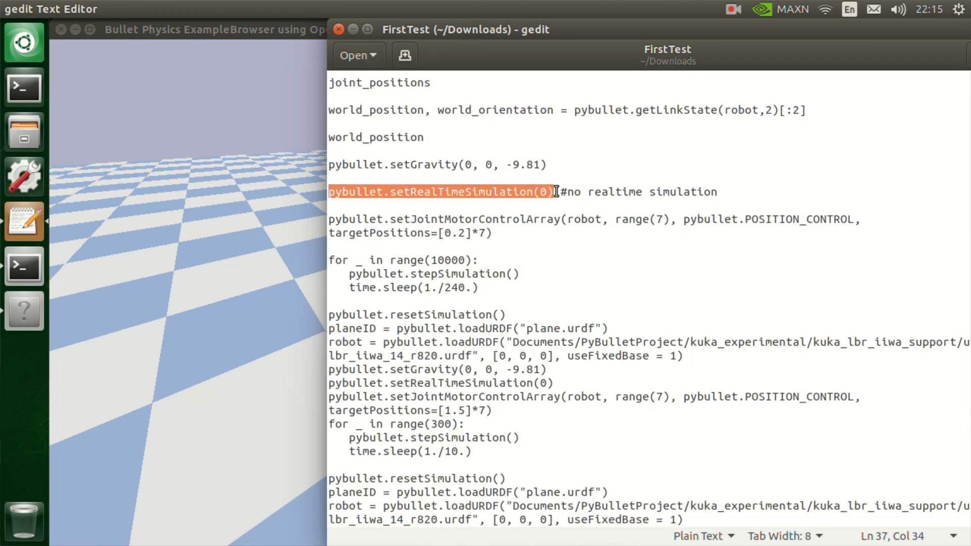
mouse_move(583, 445)
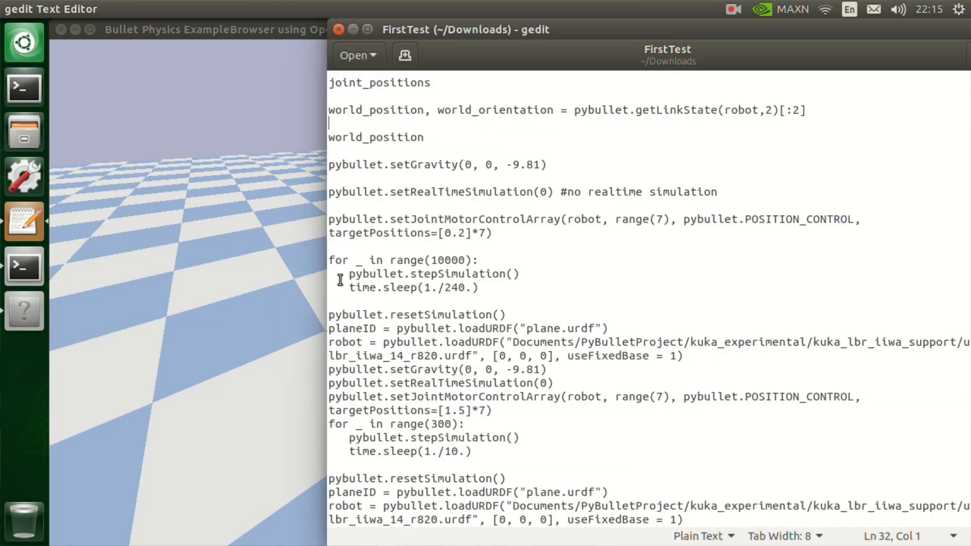
mouse_move(429, 260)
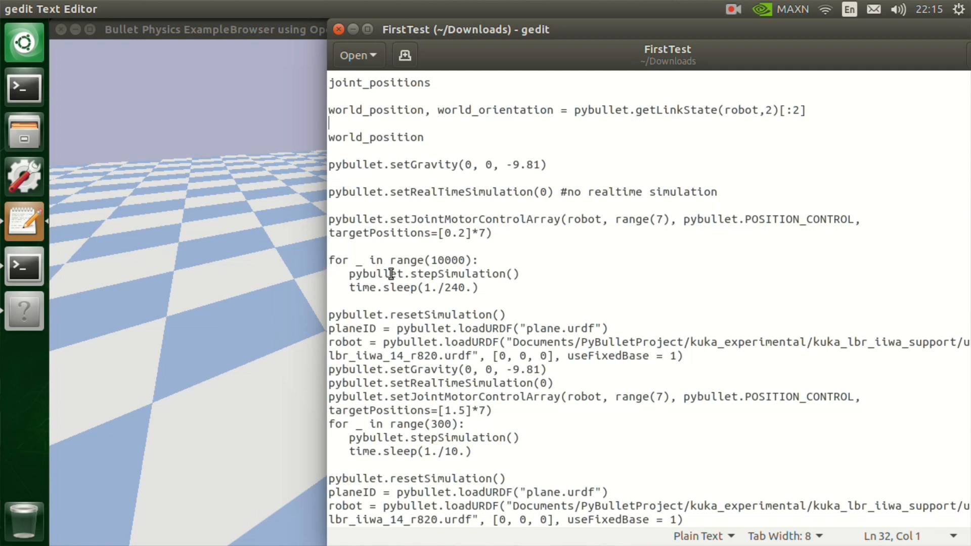
mouse_move(364, 293)
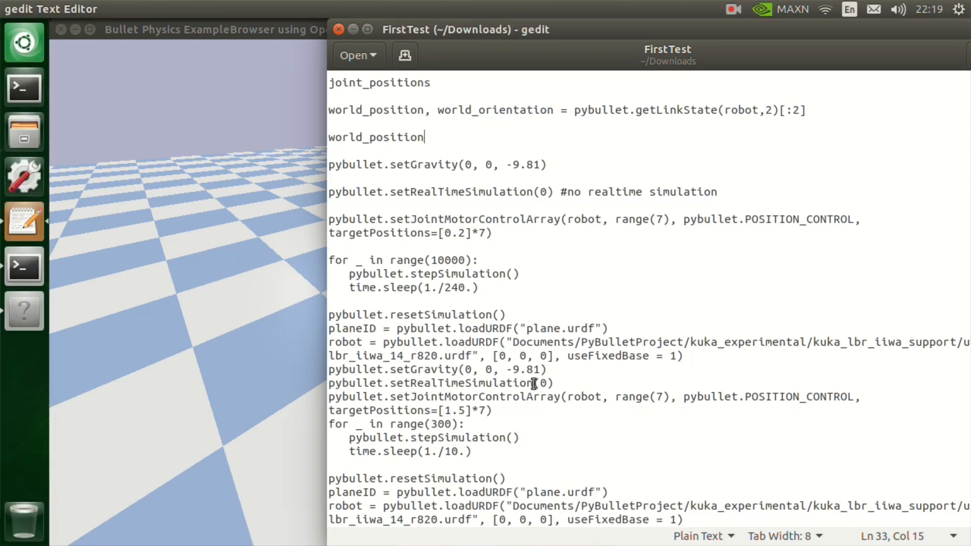
mouse_move(460, 397)
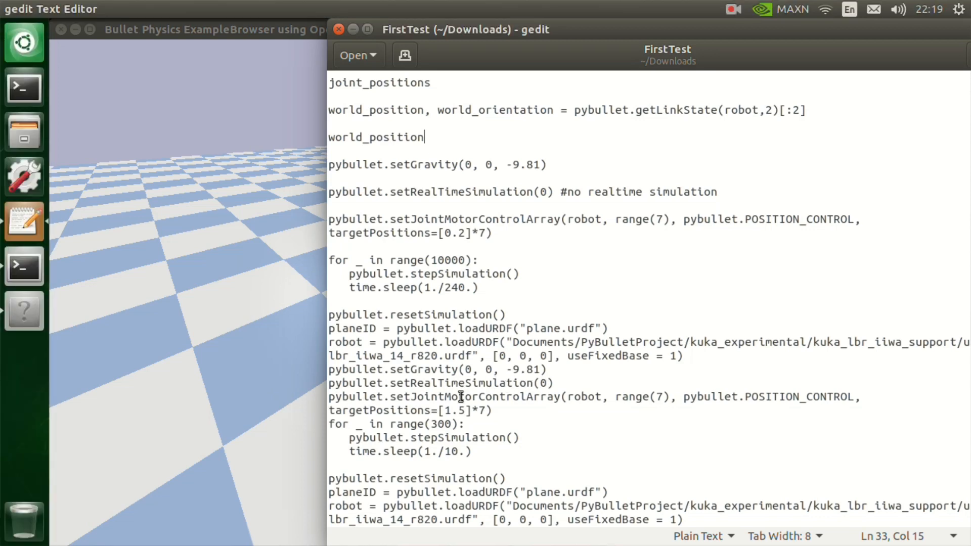
mouse_move(511, 419)
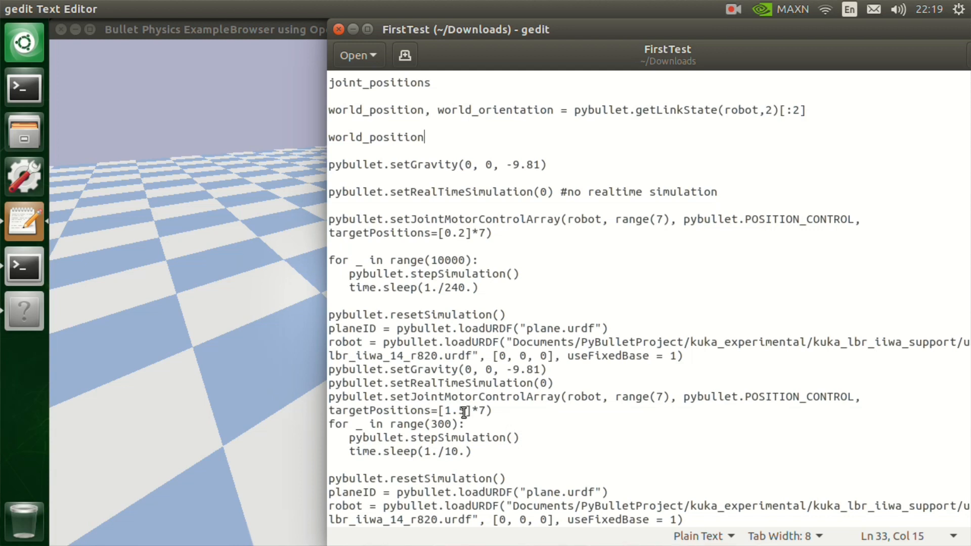
left_click_drag(329, 315, 451, 362)
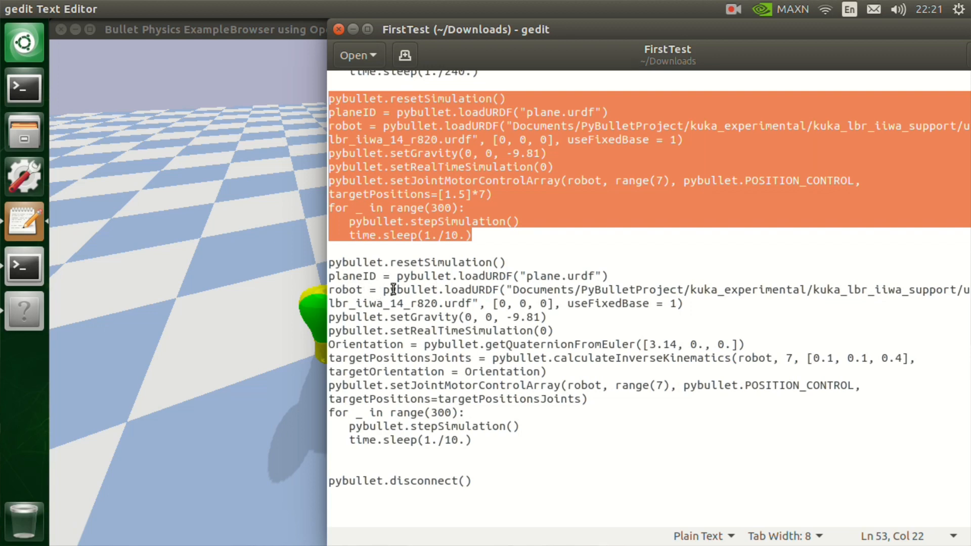
mouse_move(651, 305)
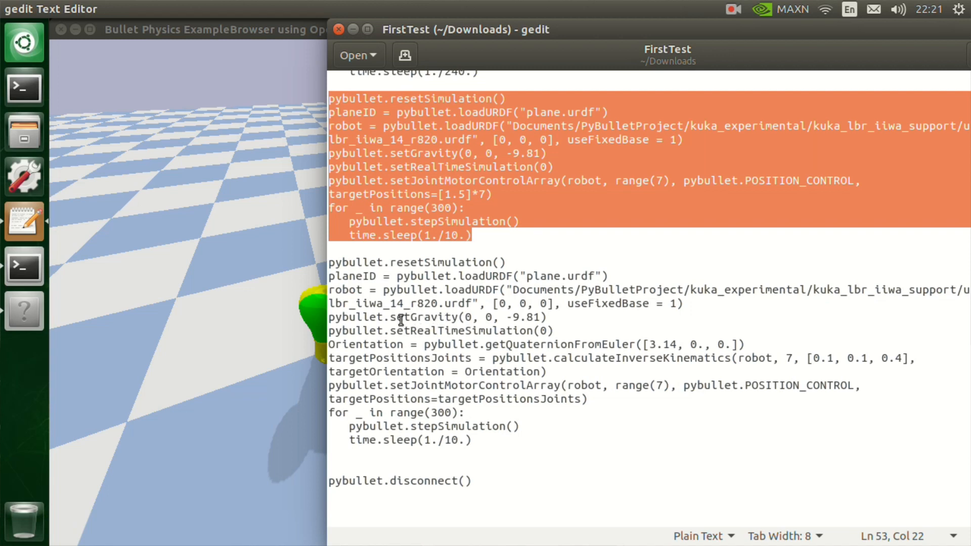
mouse_move(481, 333)
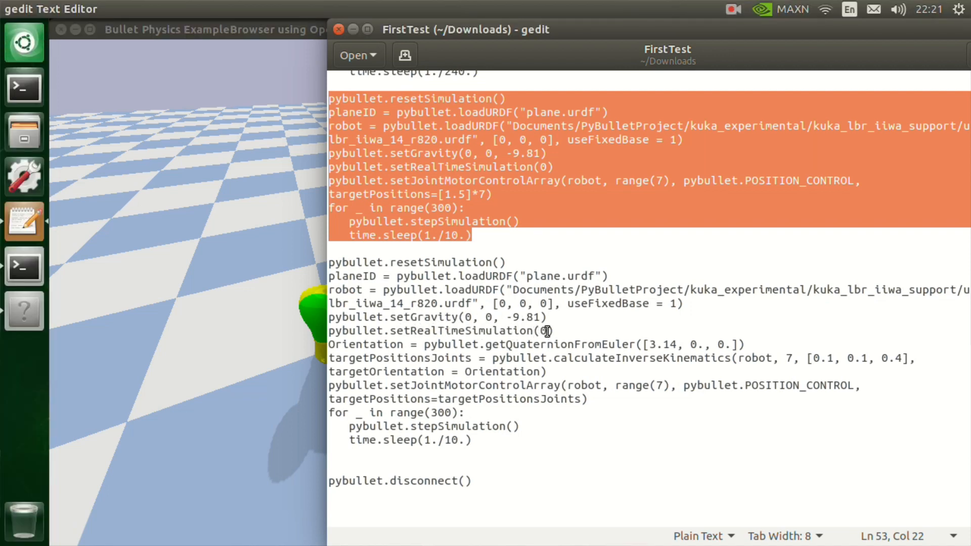
mouse_move(415, 349)
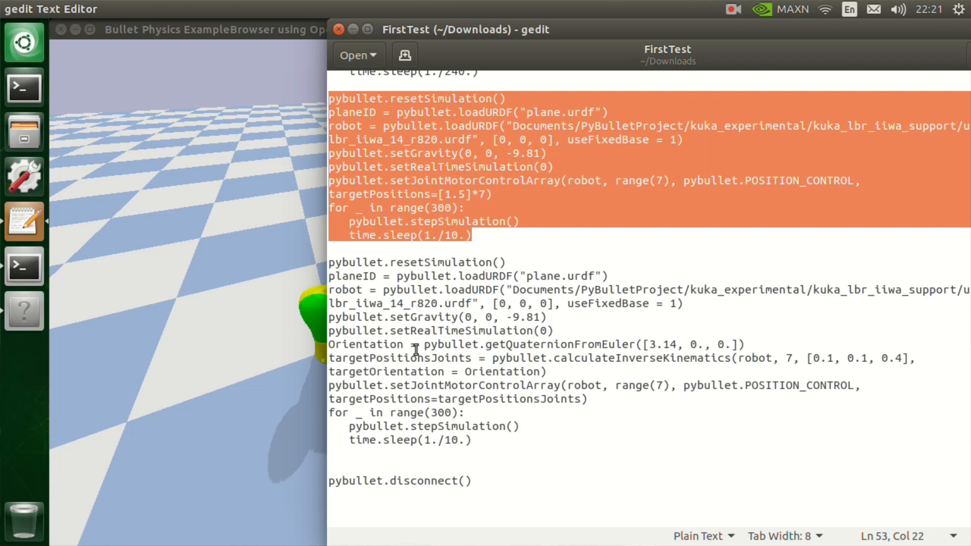
mouse_move(407, 346)
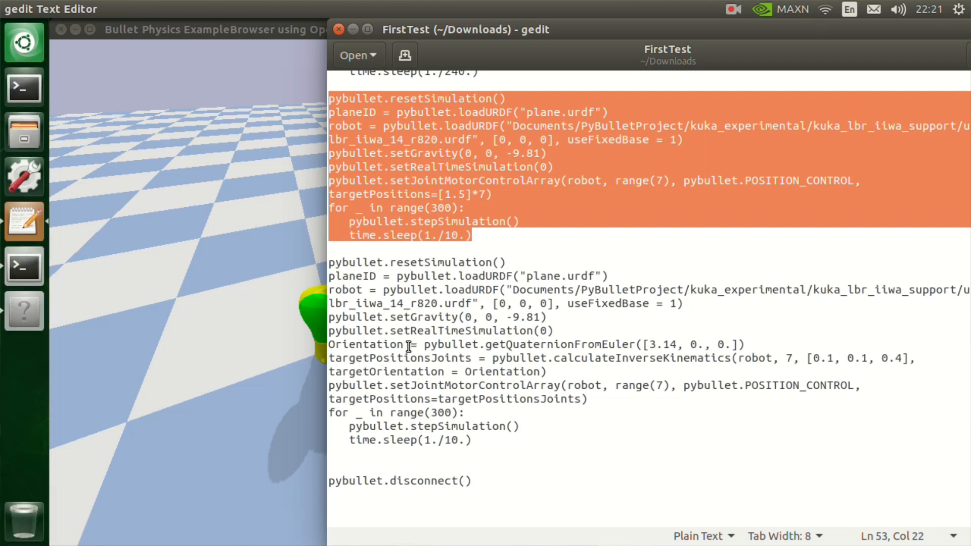
mouse_move(492, 344)
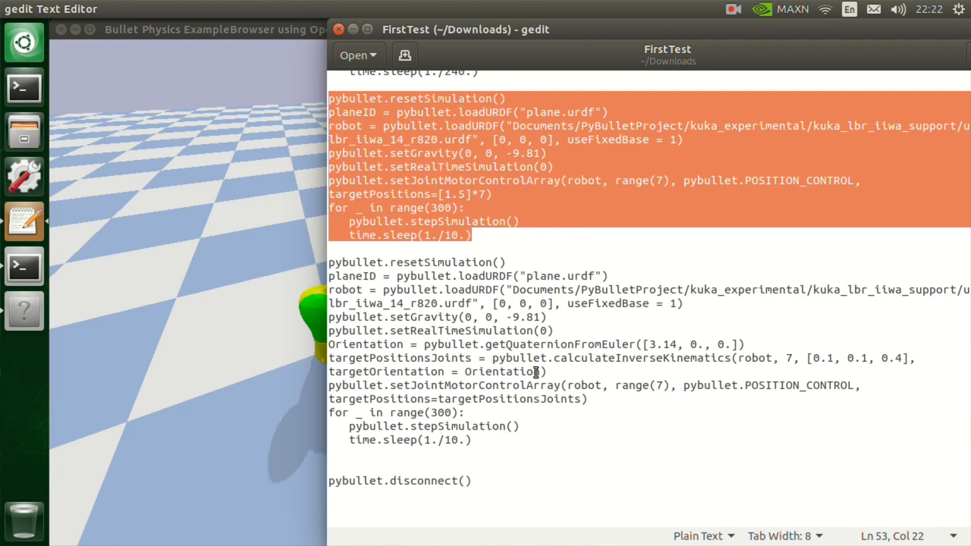
mouse_move(636, 361)
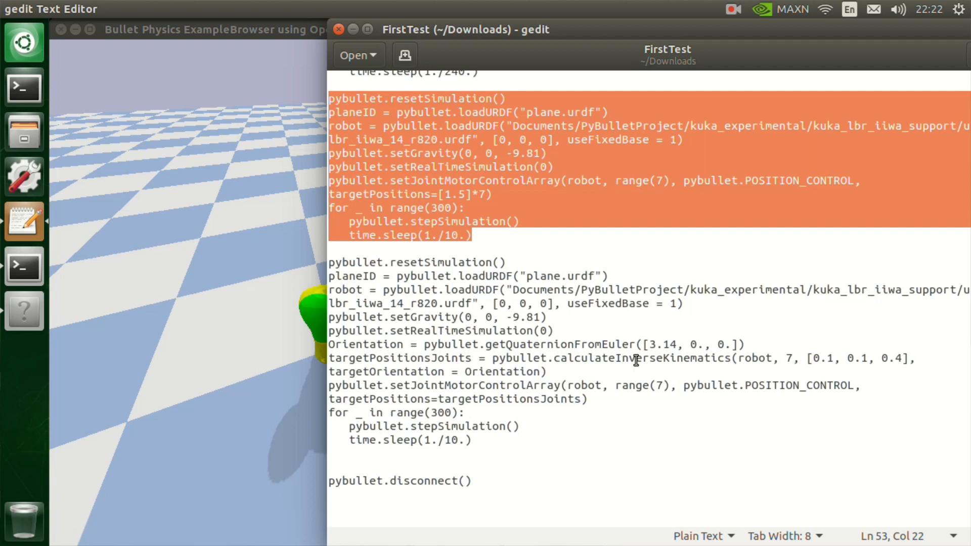
mouse_move(721, 361)
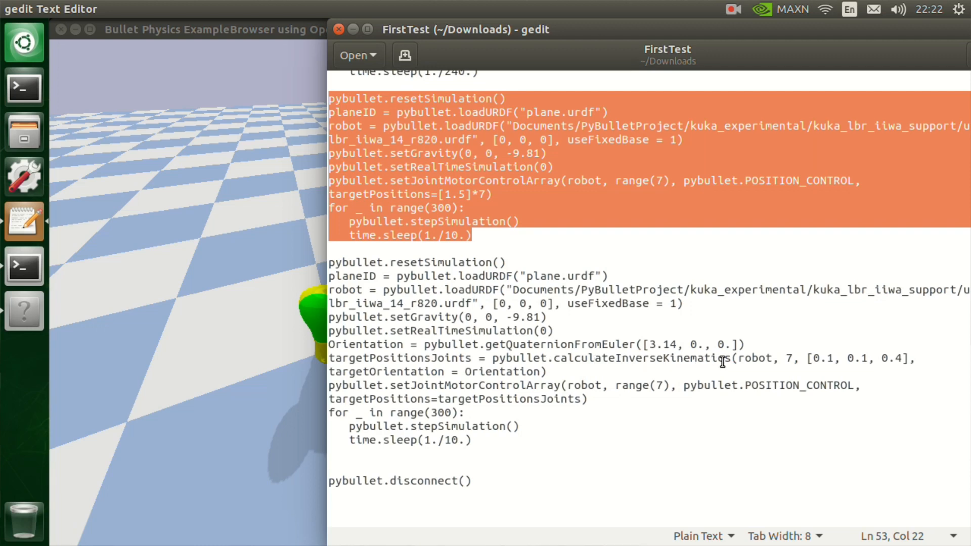
mouse_move(741, 362)
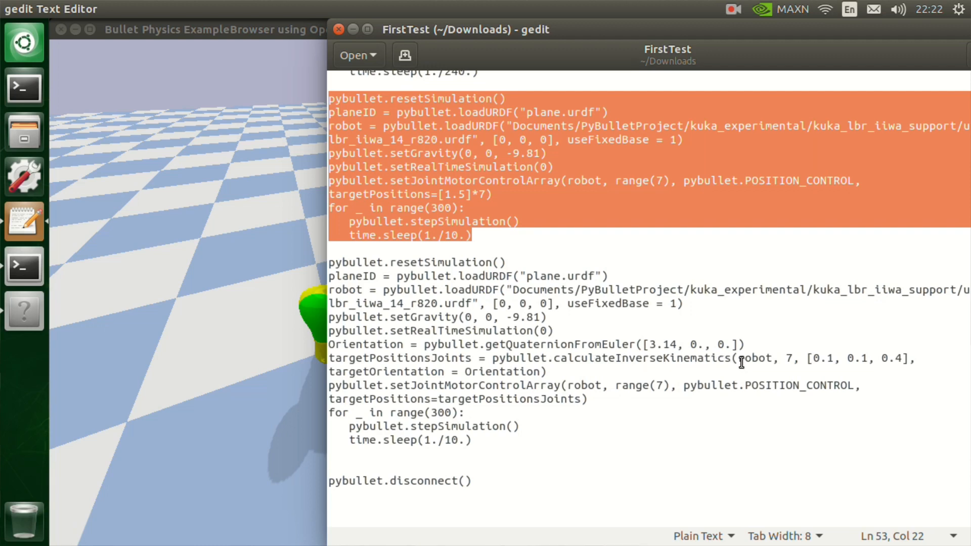
mouse_move(771, 358)
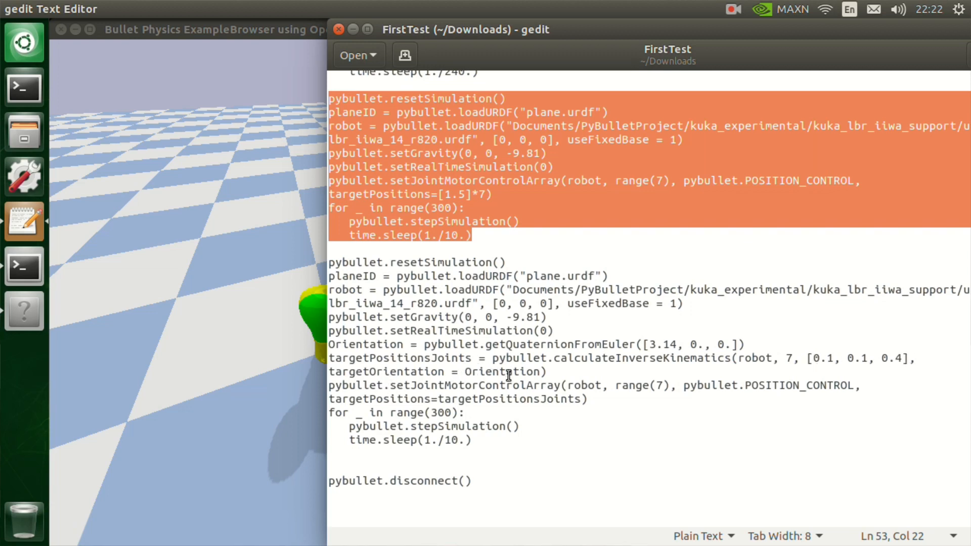
mouse_move(519, 363)
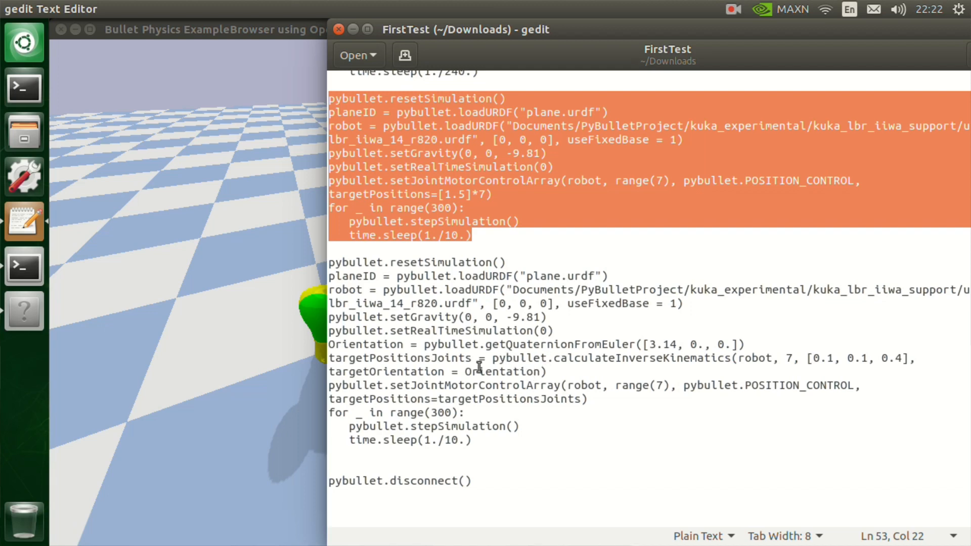
mouse_move(464, 362)
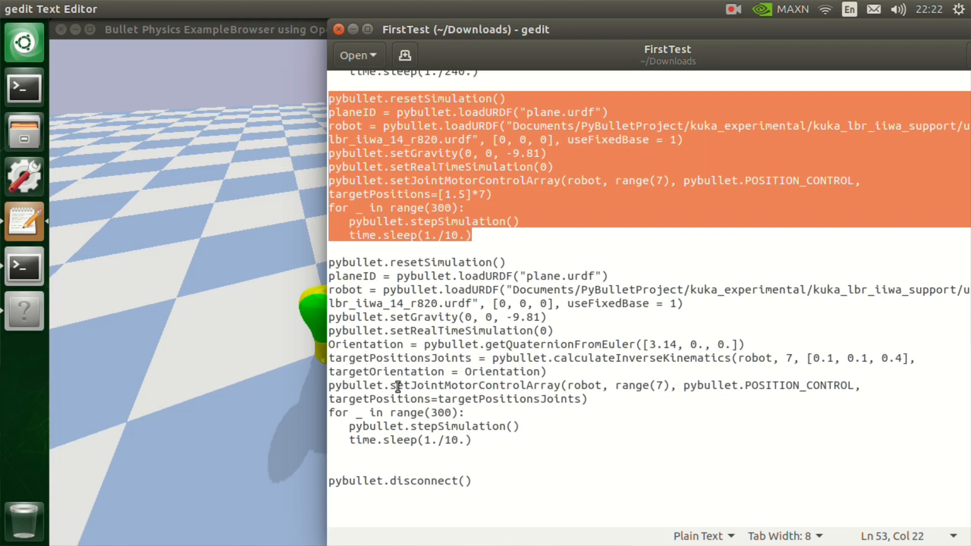
mouse_move(491, 385)
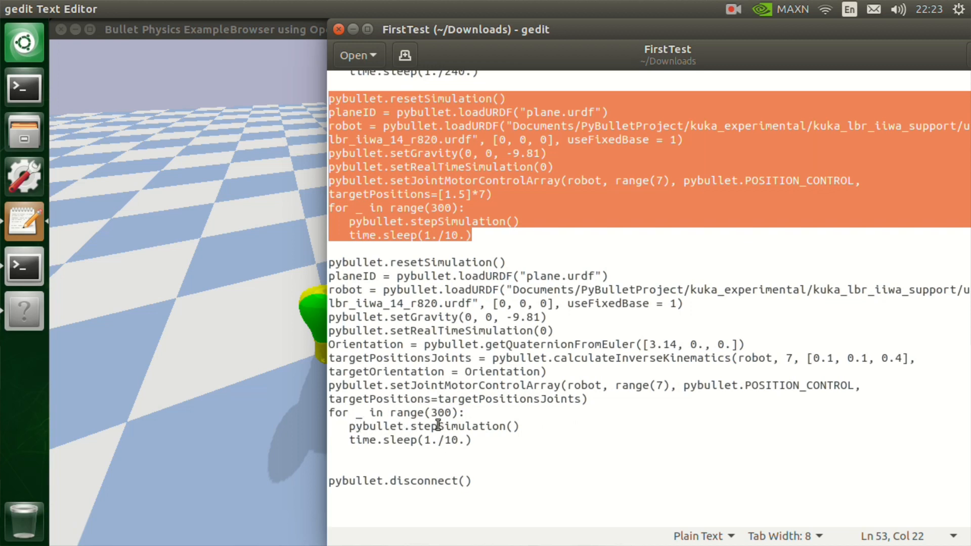
mouse_move(494, 422)
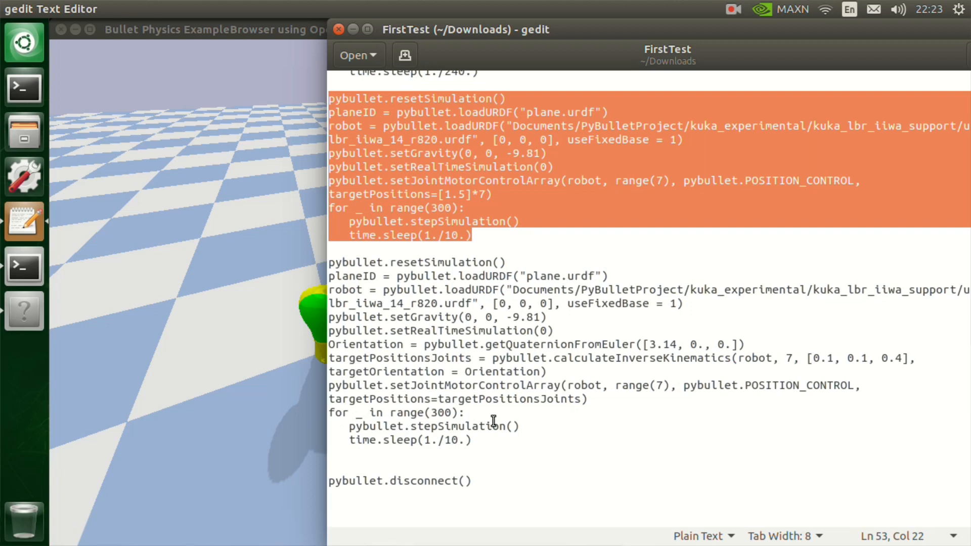
left_click(329, 262)
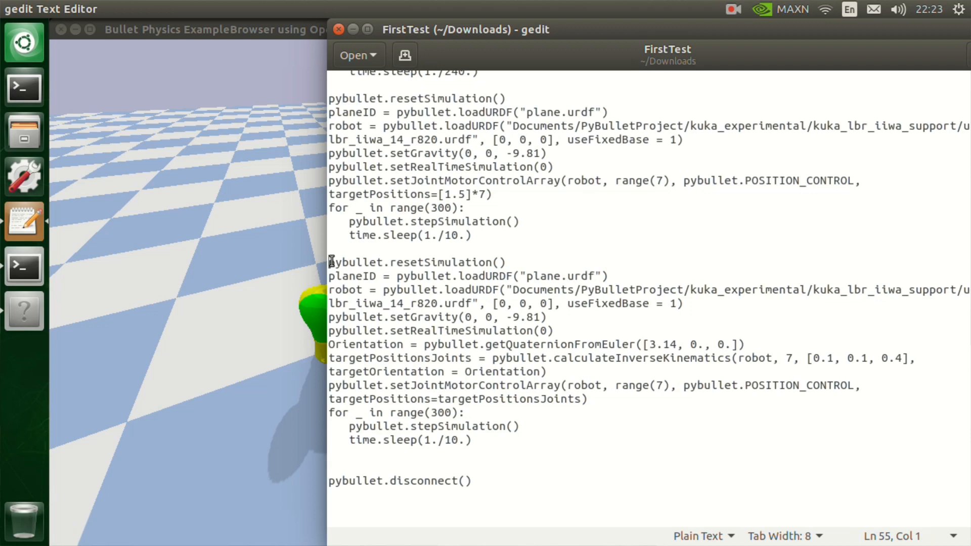
Step: Edit the inverse-kinematics target's first coordinate, trying 4 and deleting the digit from 0.1
left_click_drag(329, 262, 534, 358)
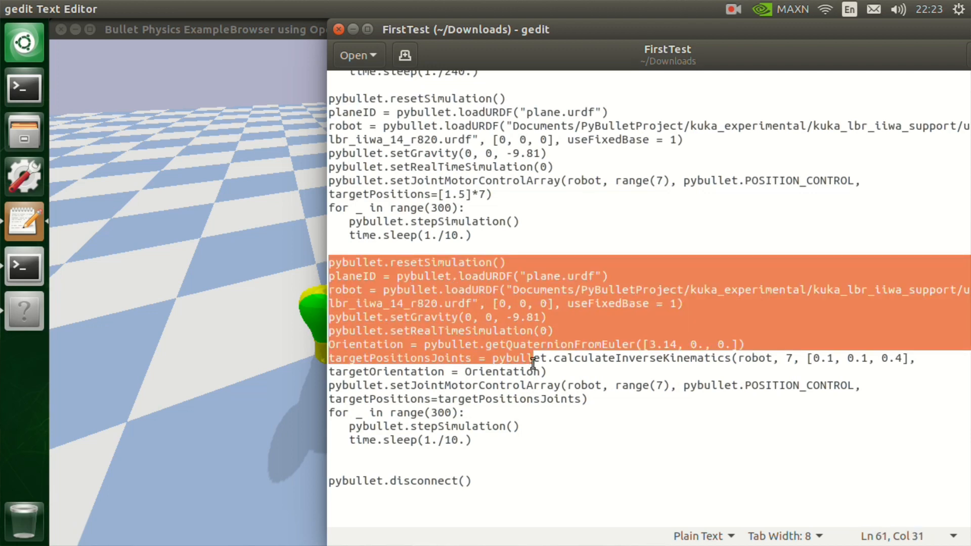
left_click(813, 358)
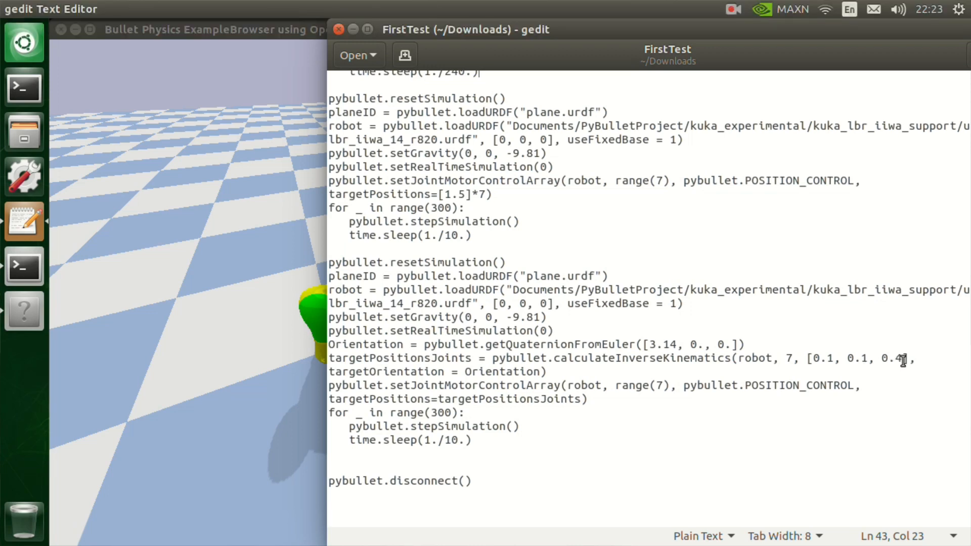
mouse_move(703, 321)
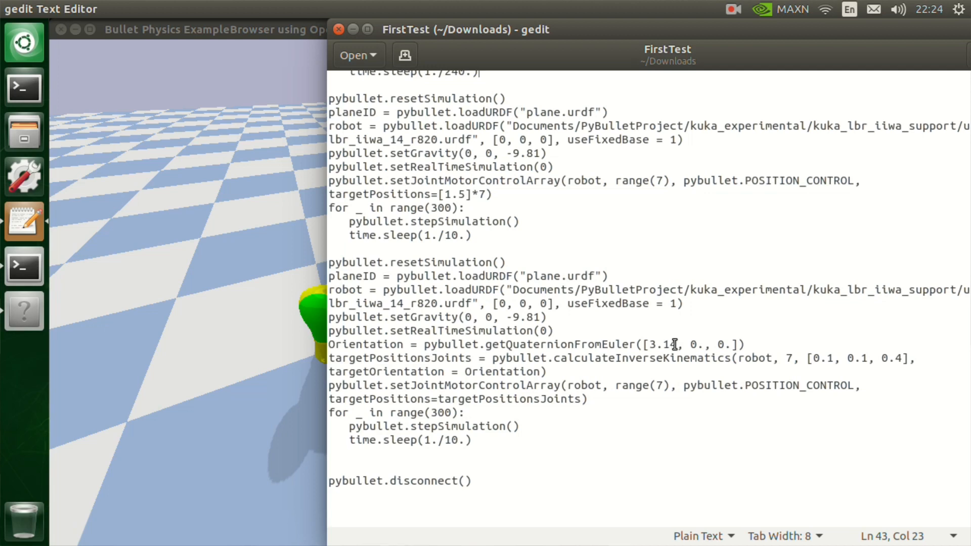
type("4")
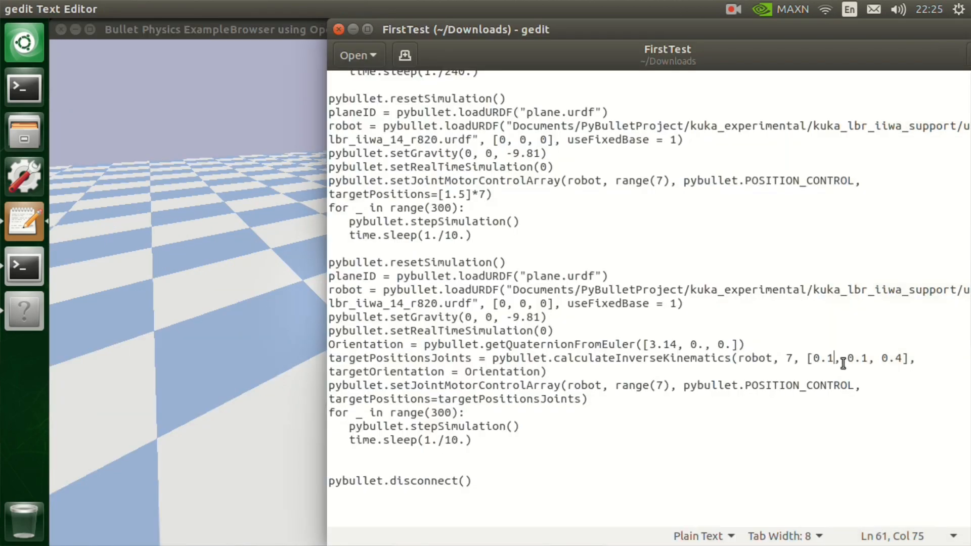
key("BackSpace")
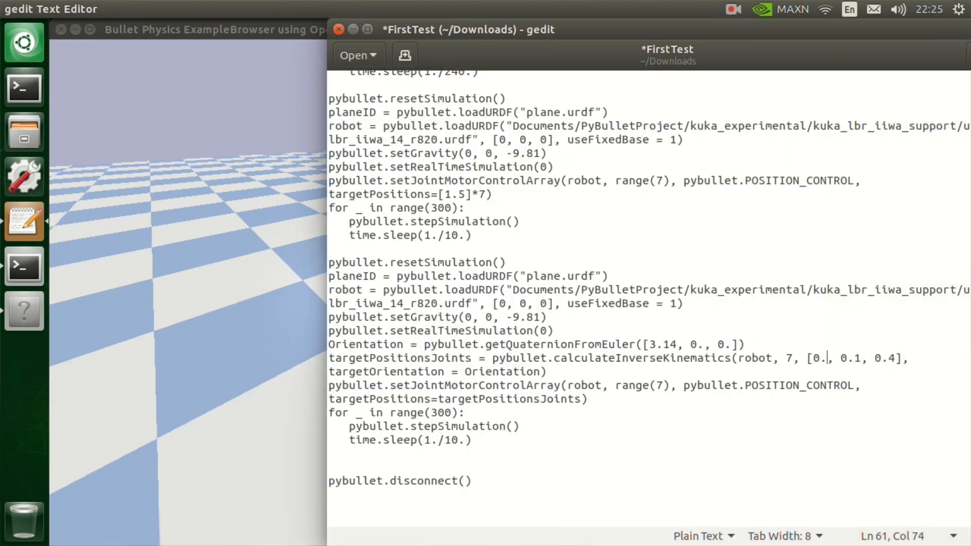